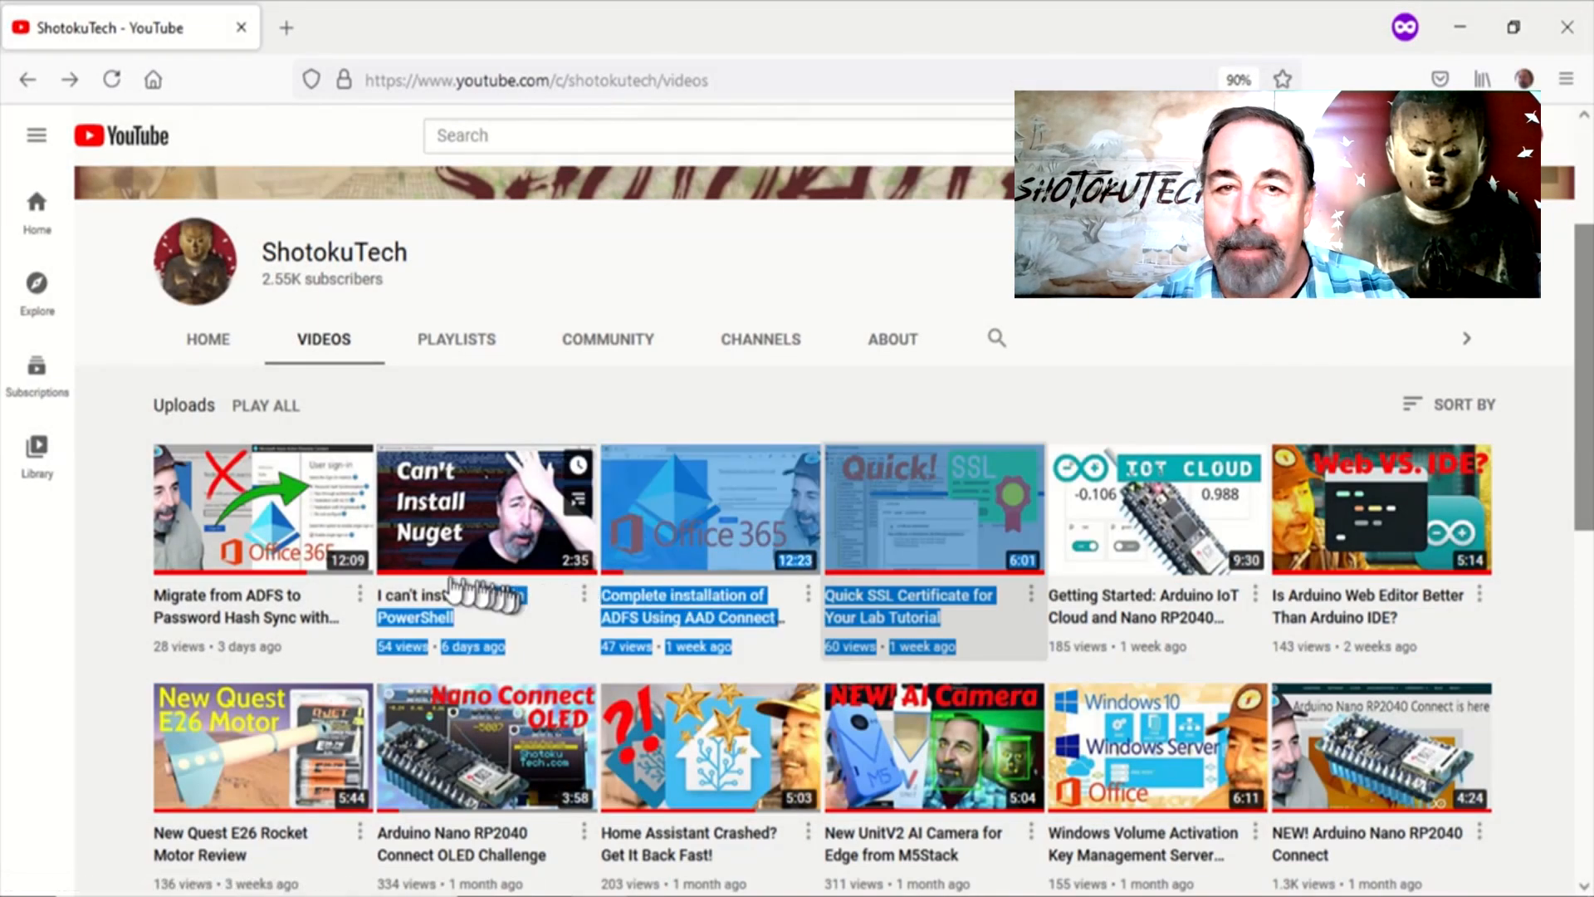
{"action": "mouse_move", "coordinate": [204, 514]}
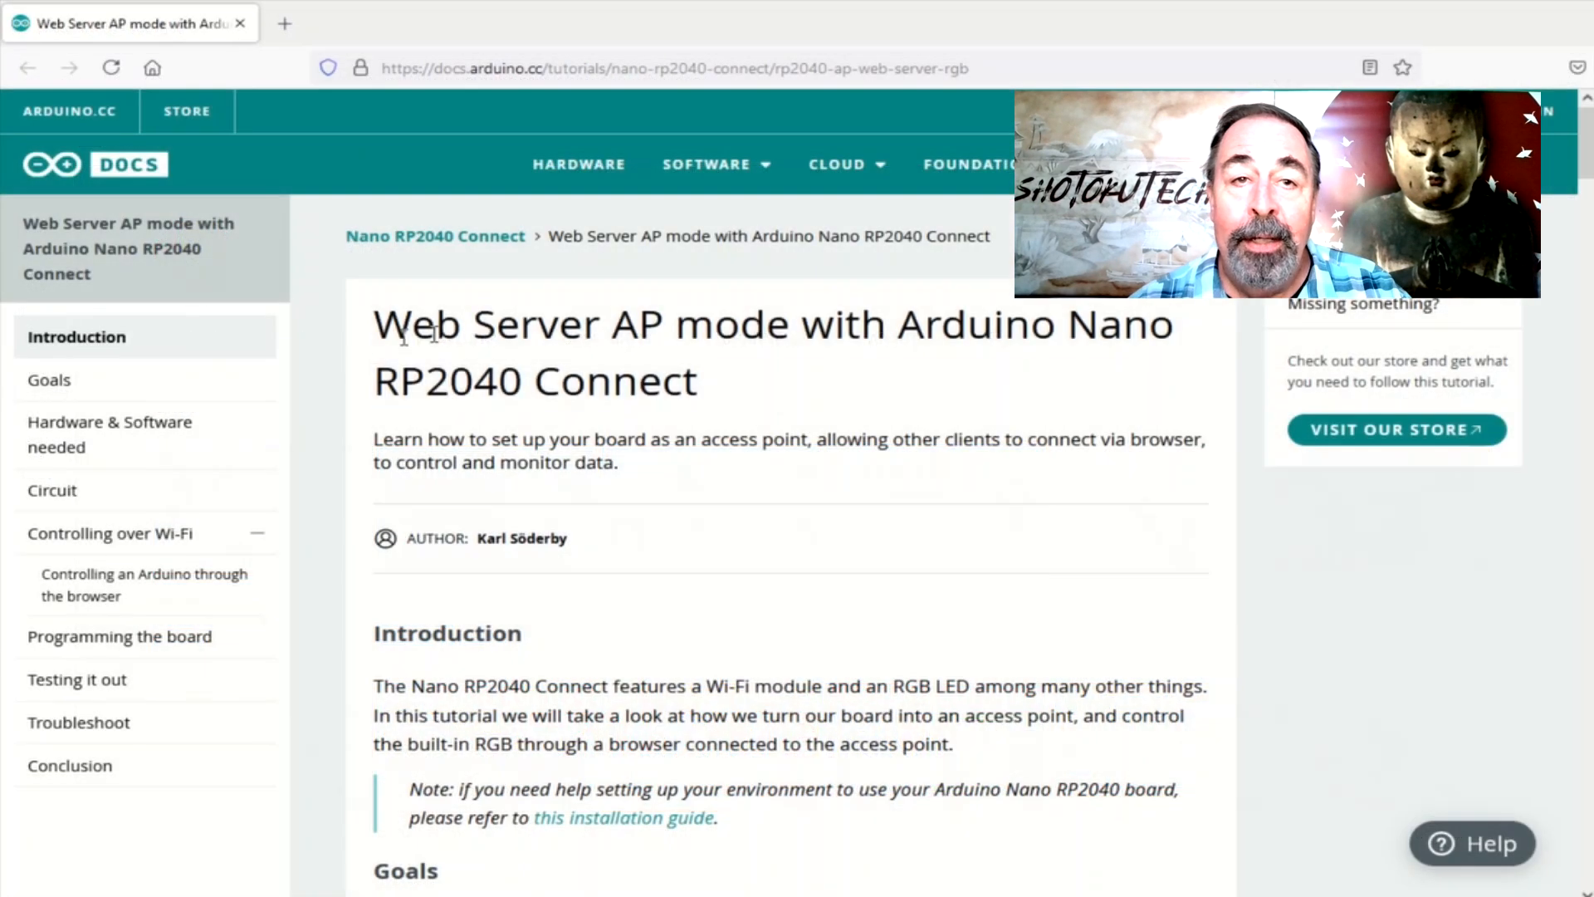
Step: Compare the example sketches, confirm WiFiNINA is installed in Library Manager, and close it
{"action": "scroll", "scroll_direction": "down", "scroll_amount": 3}
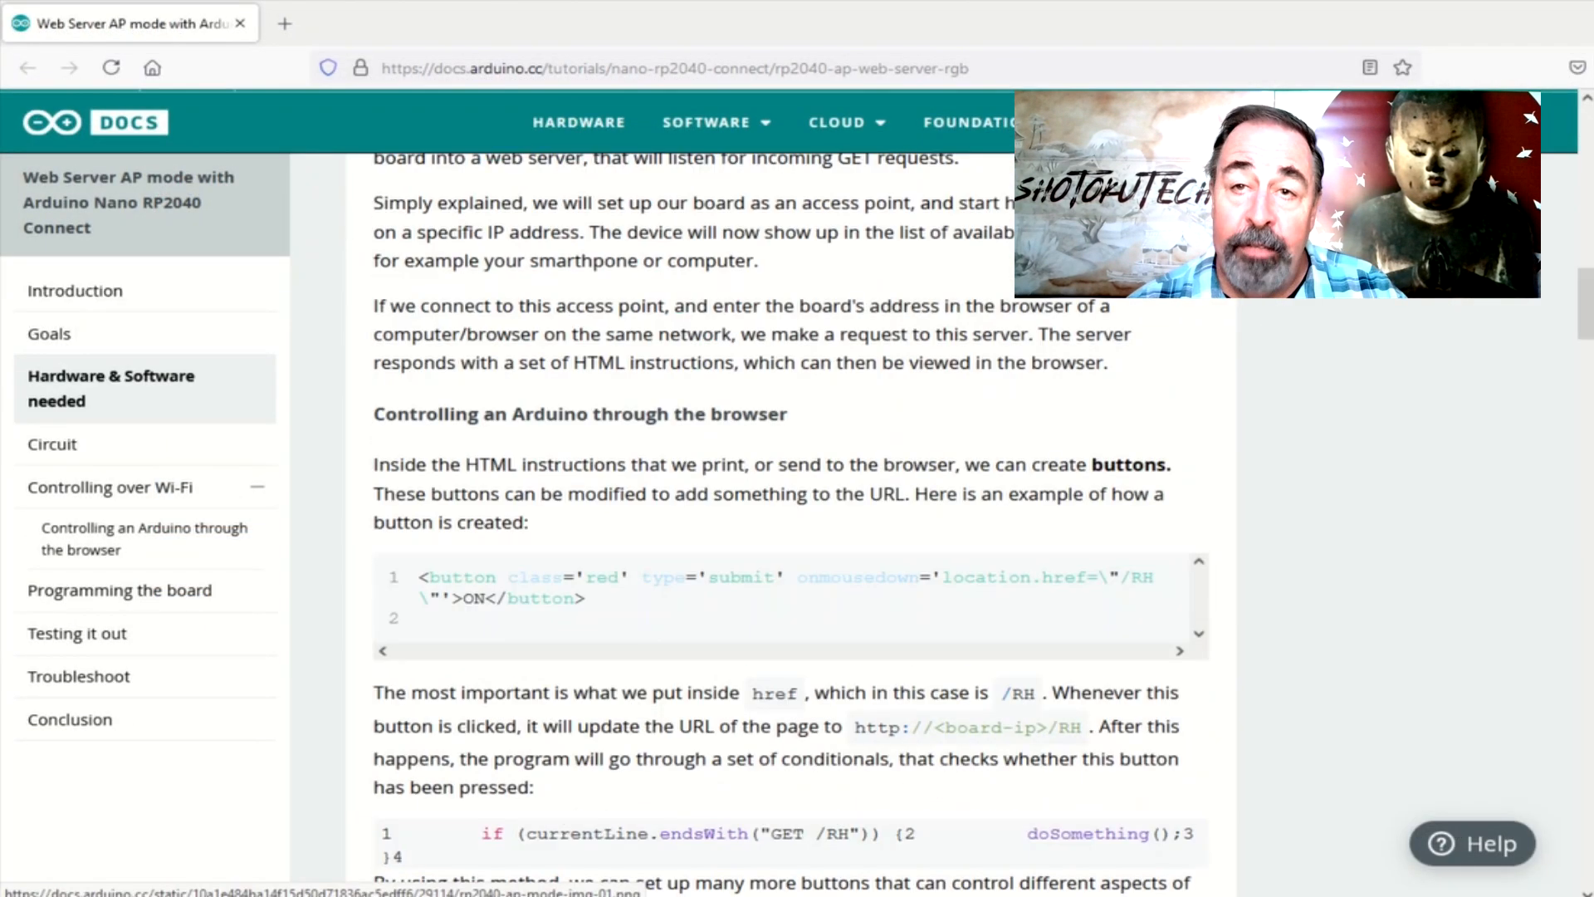
{"action": "left_click", "coordinate": [118, 589]}
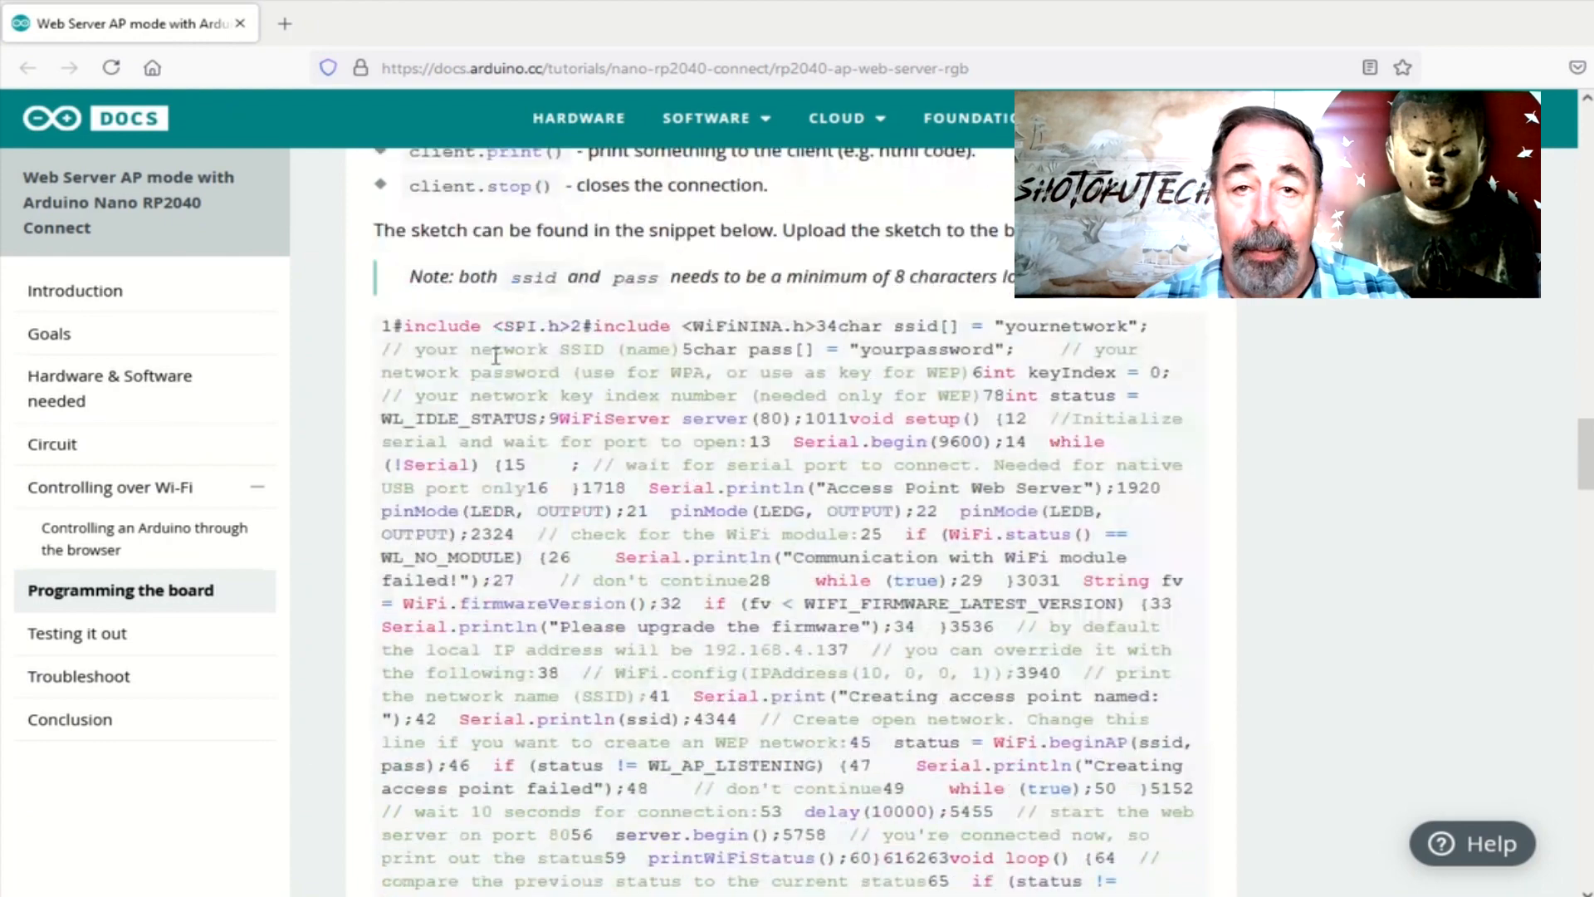
{"action": "left_click_drag", "start_coordinate": [381, 326], "coordinate": [454, 349]}
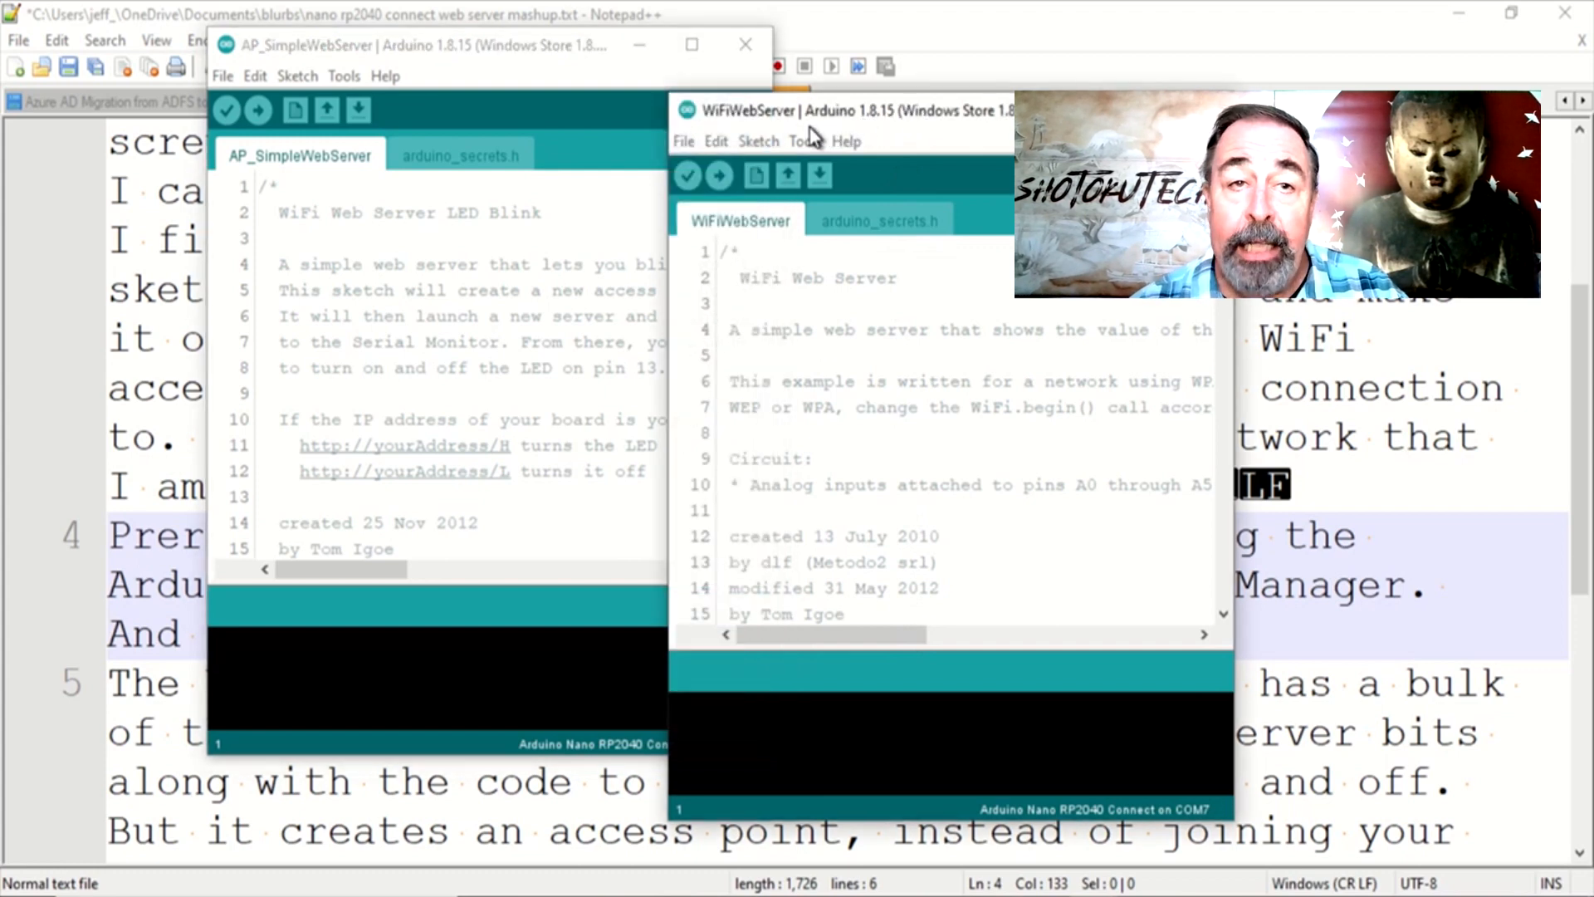
{"action": "mouse_move", "coordinate": [798, 153]}
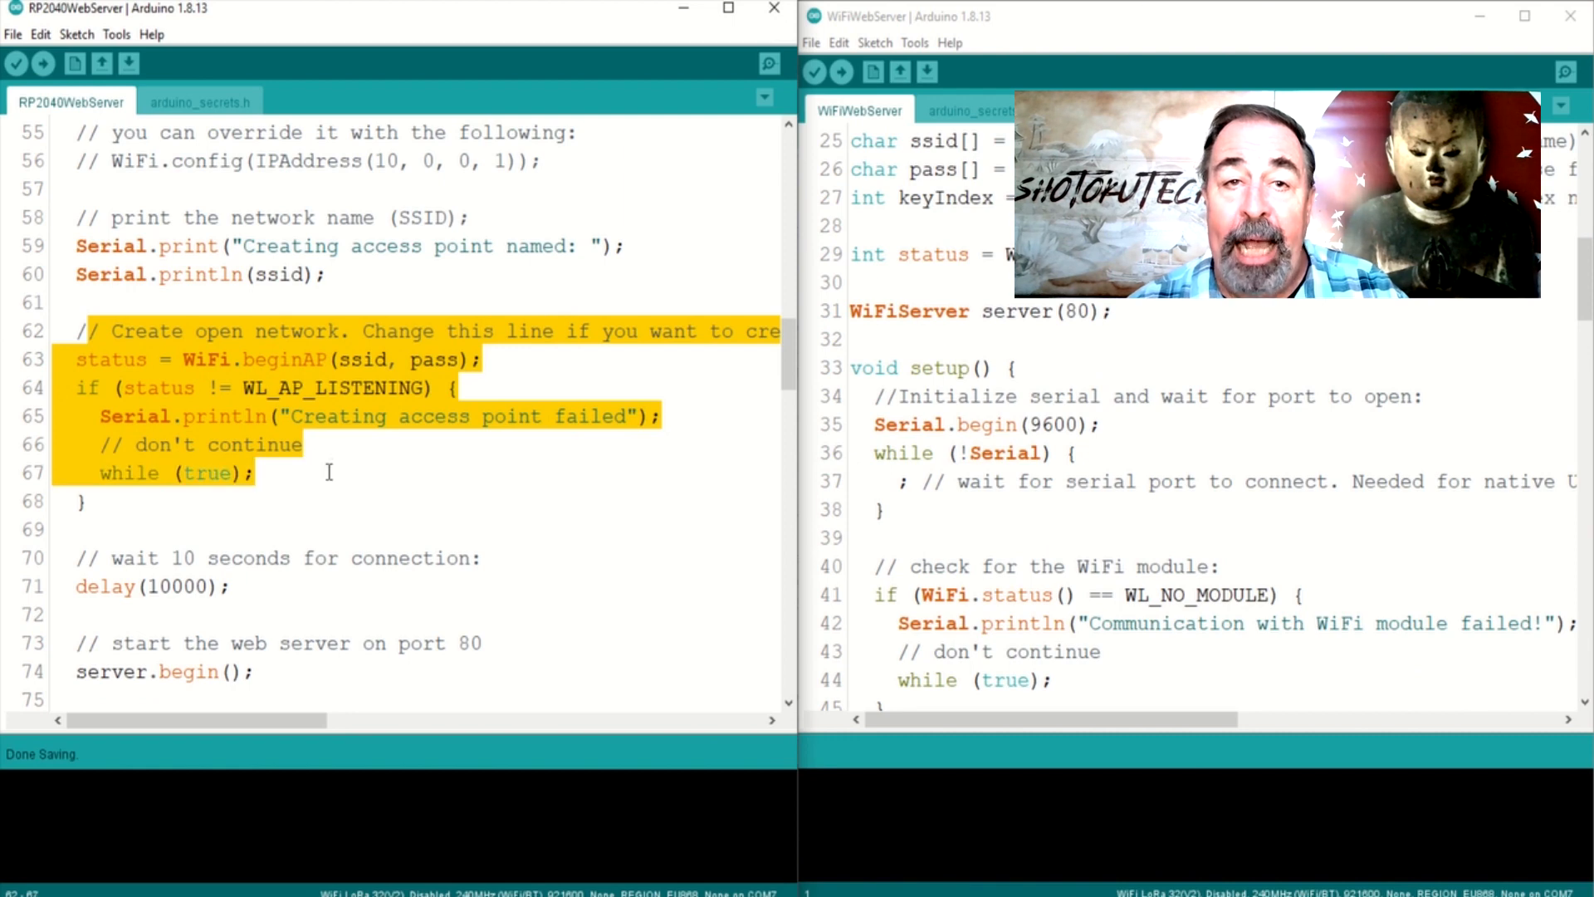
{"action": "scroll", "scroll_direction": "down", "scroll_amount": 3}
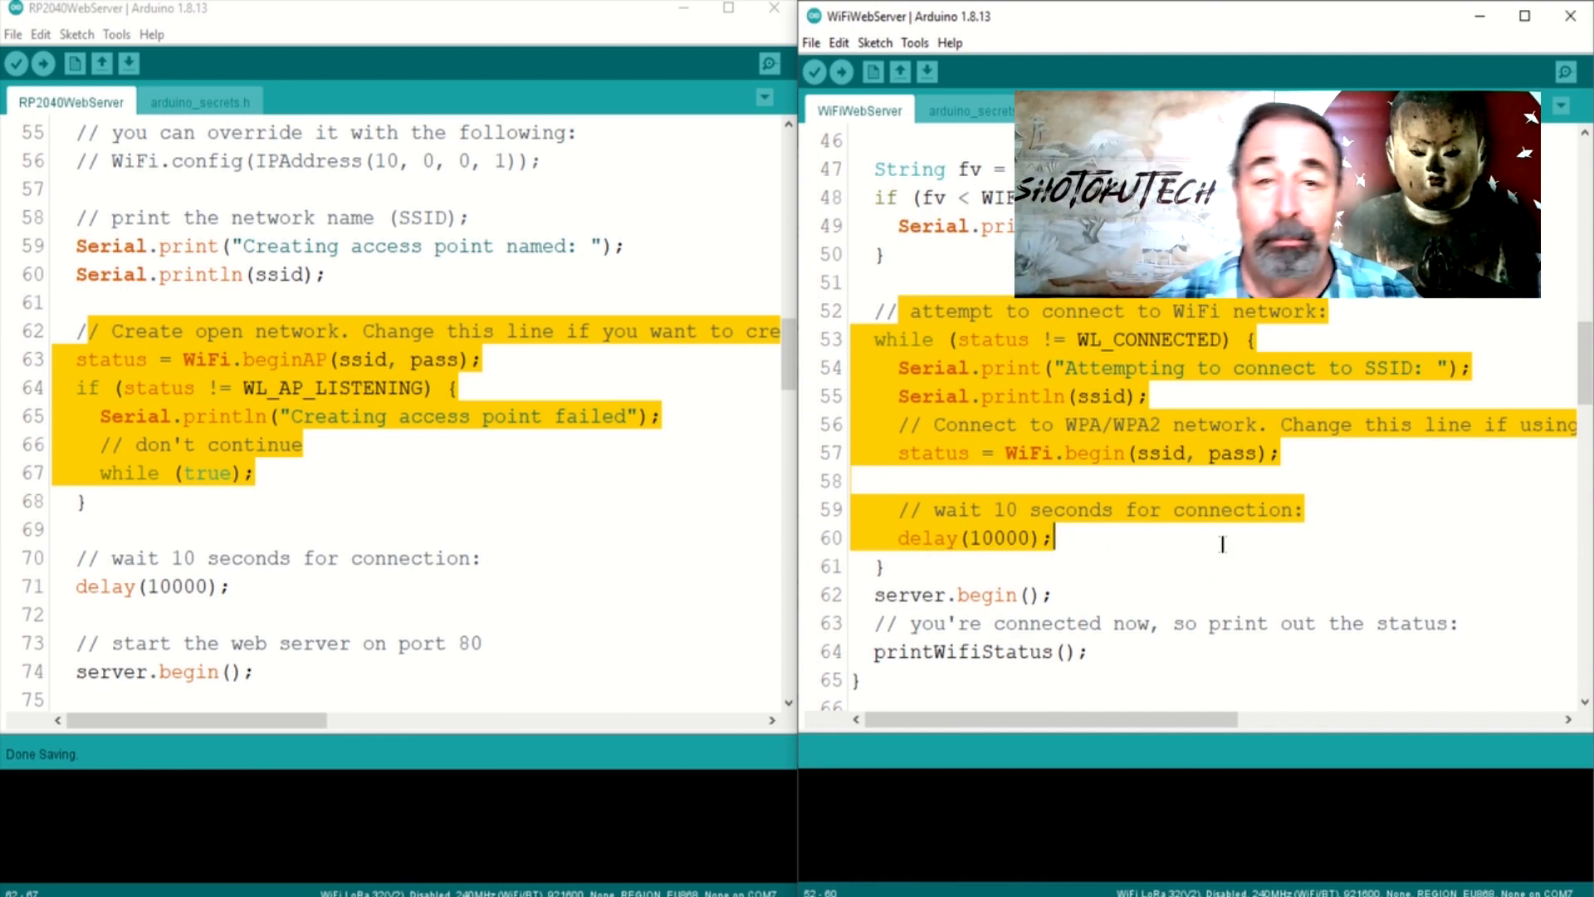
{"action": "scroll", "scroll_direction": "down", "scroll_amount": 3}
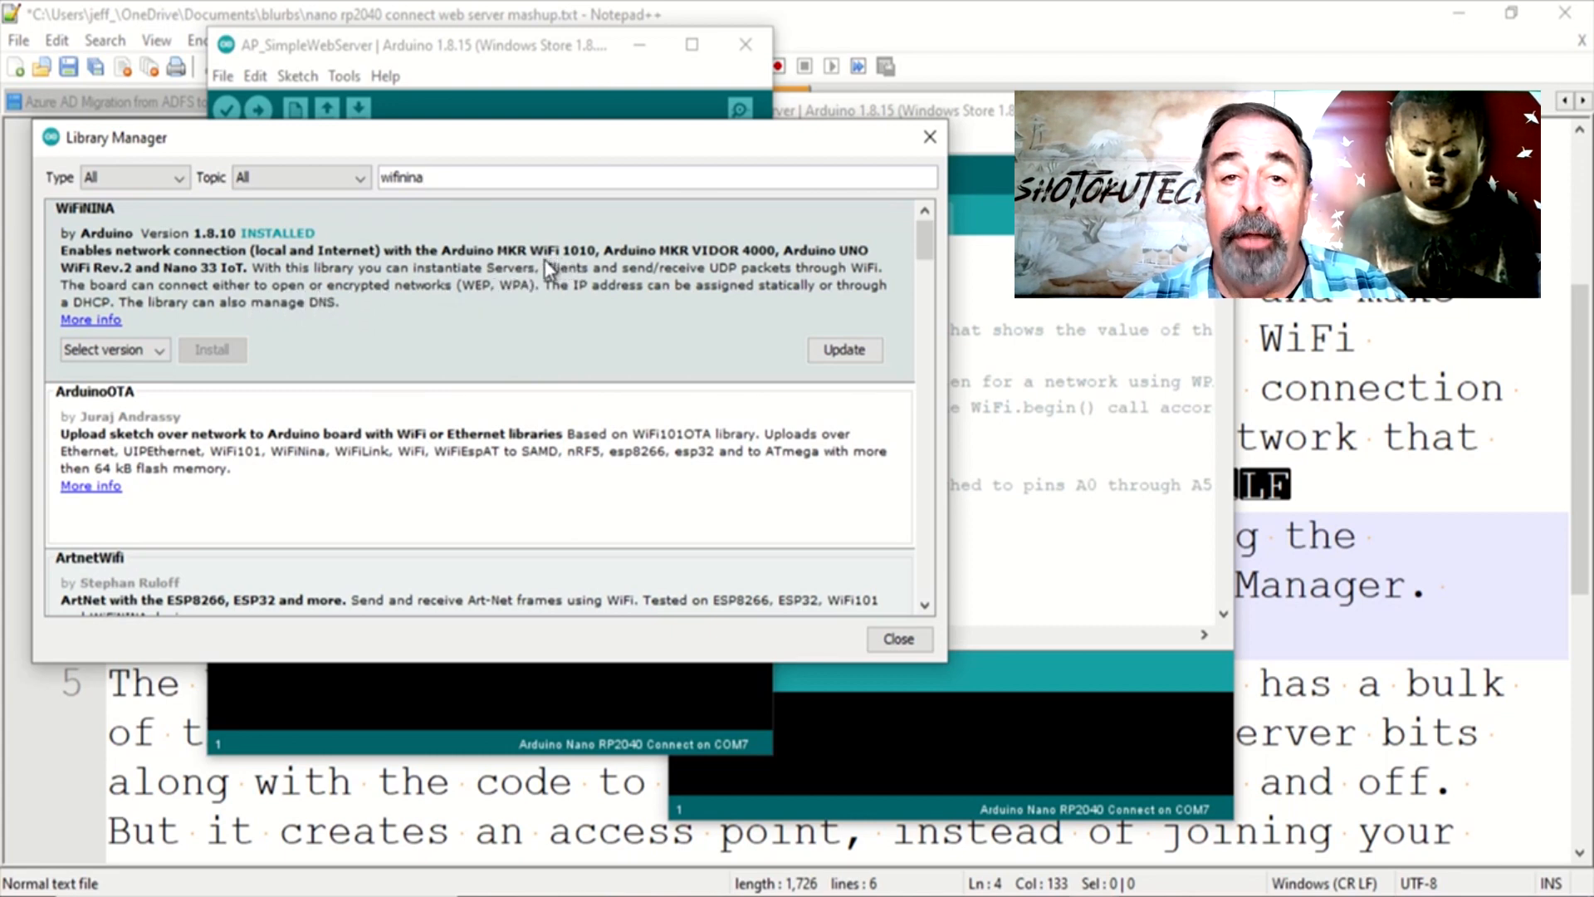
{"action": "scroll", "scroll_direction": "down", "scroll_amount": 3}
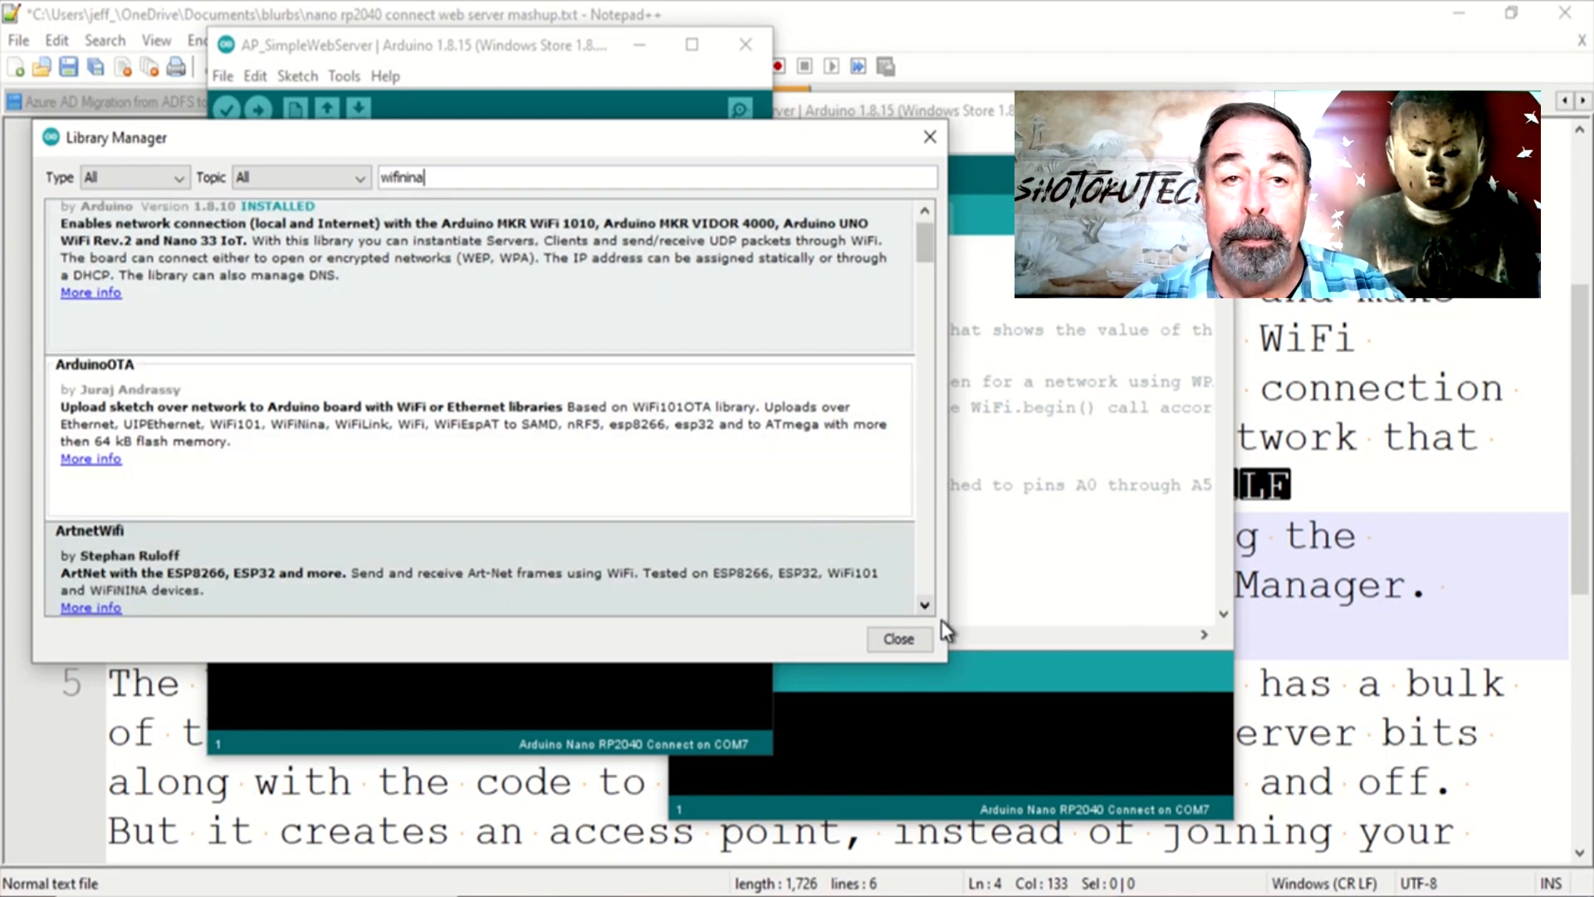
{"action": "left_click", "coordinate": [898, 639]}
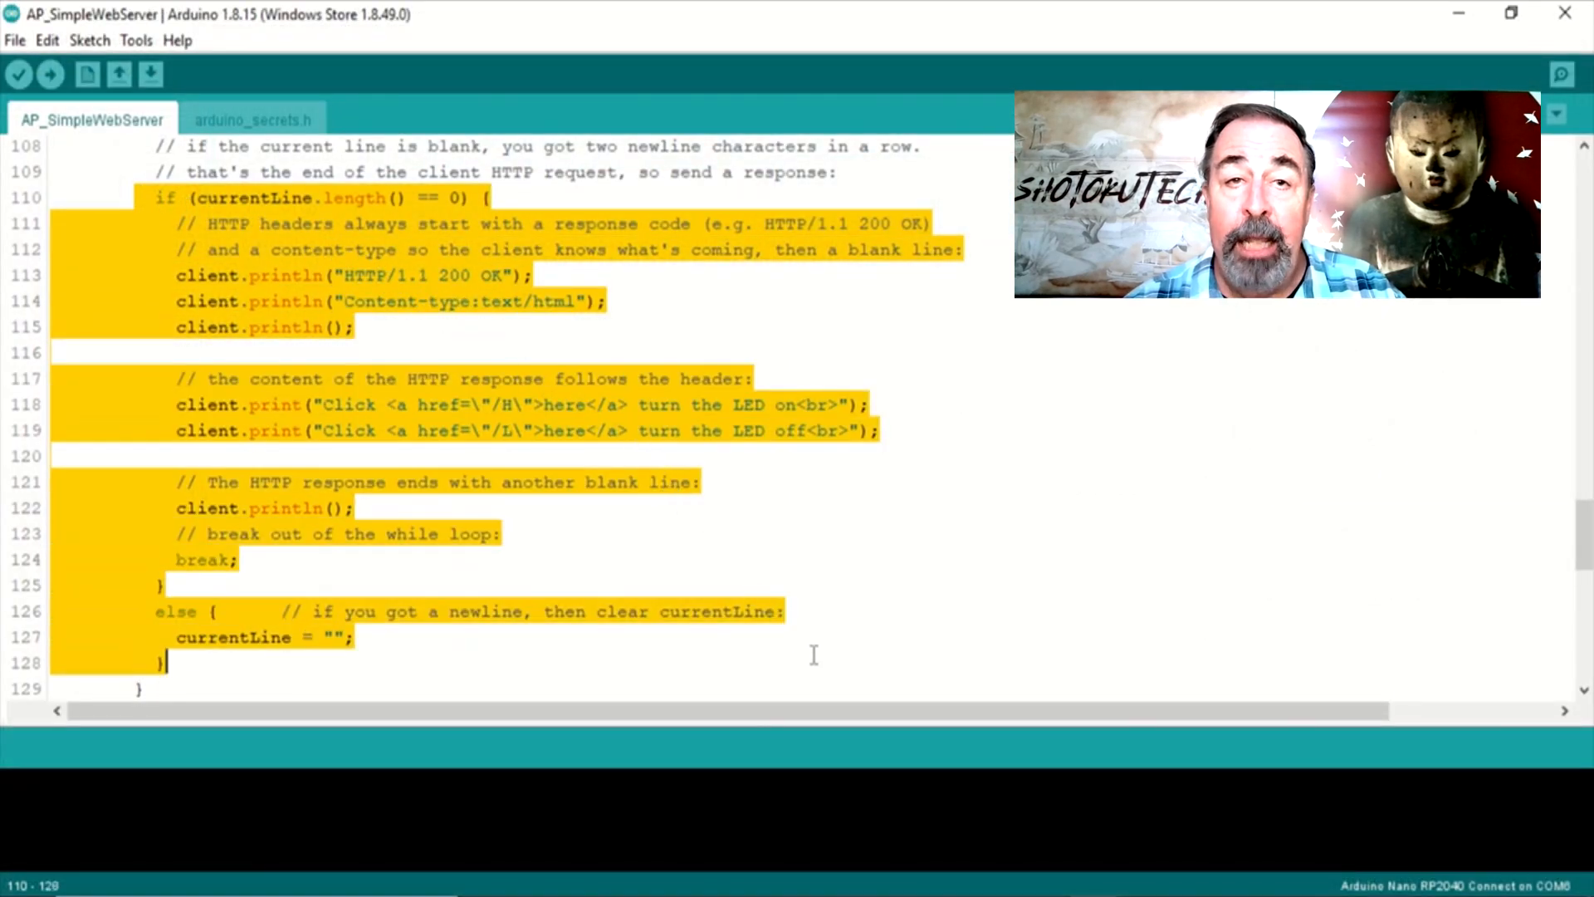
Step: In arduino_secrets.h, enter SSID 'WIFISSID' and password 'PASSWORD' in the #define lines
{"action": "scroll", "scroll_direction": "down", "scroll_amount": 3}
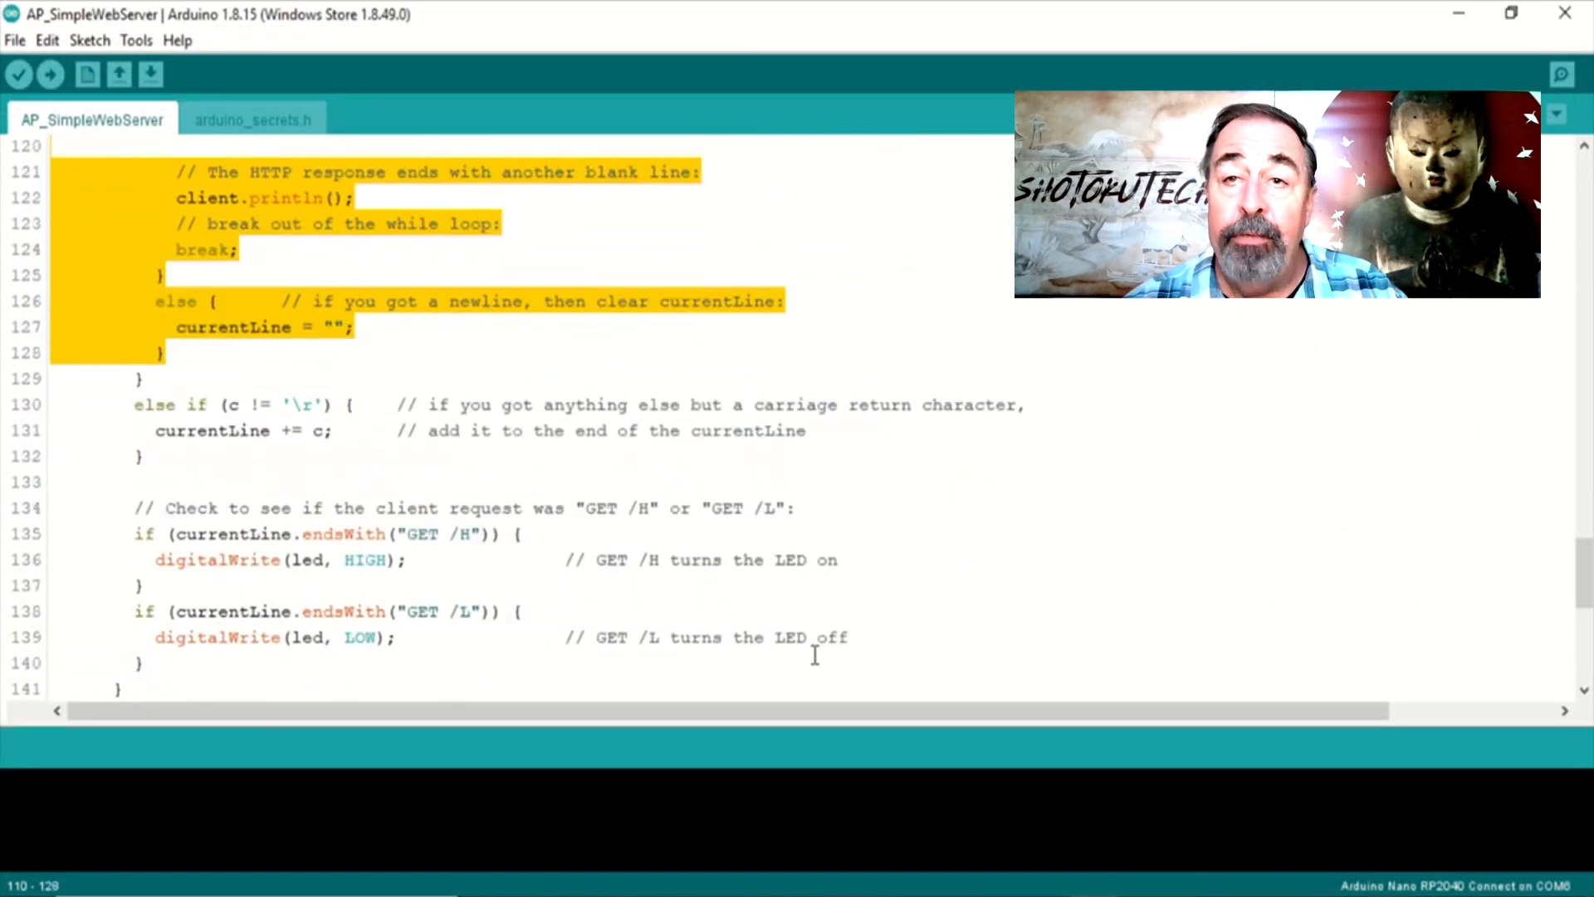
{"action": "scroll", "scroll_direction": "down", "scroll_amount": 3}
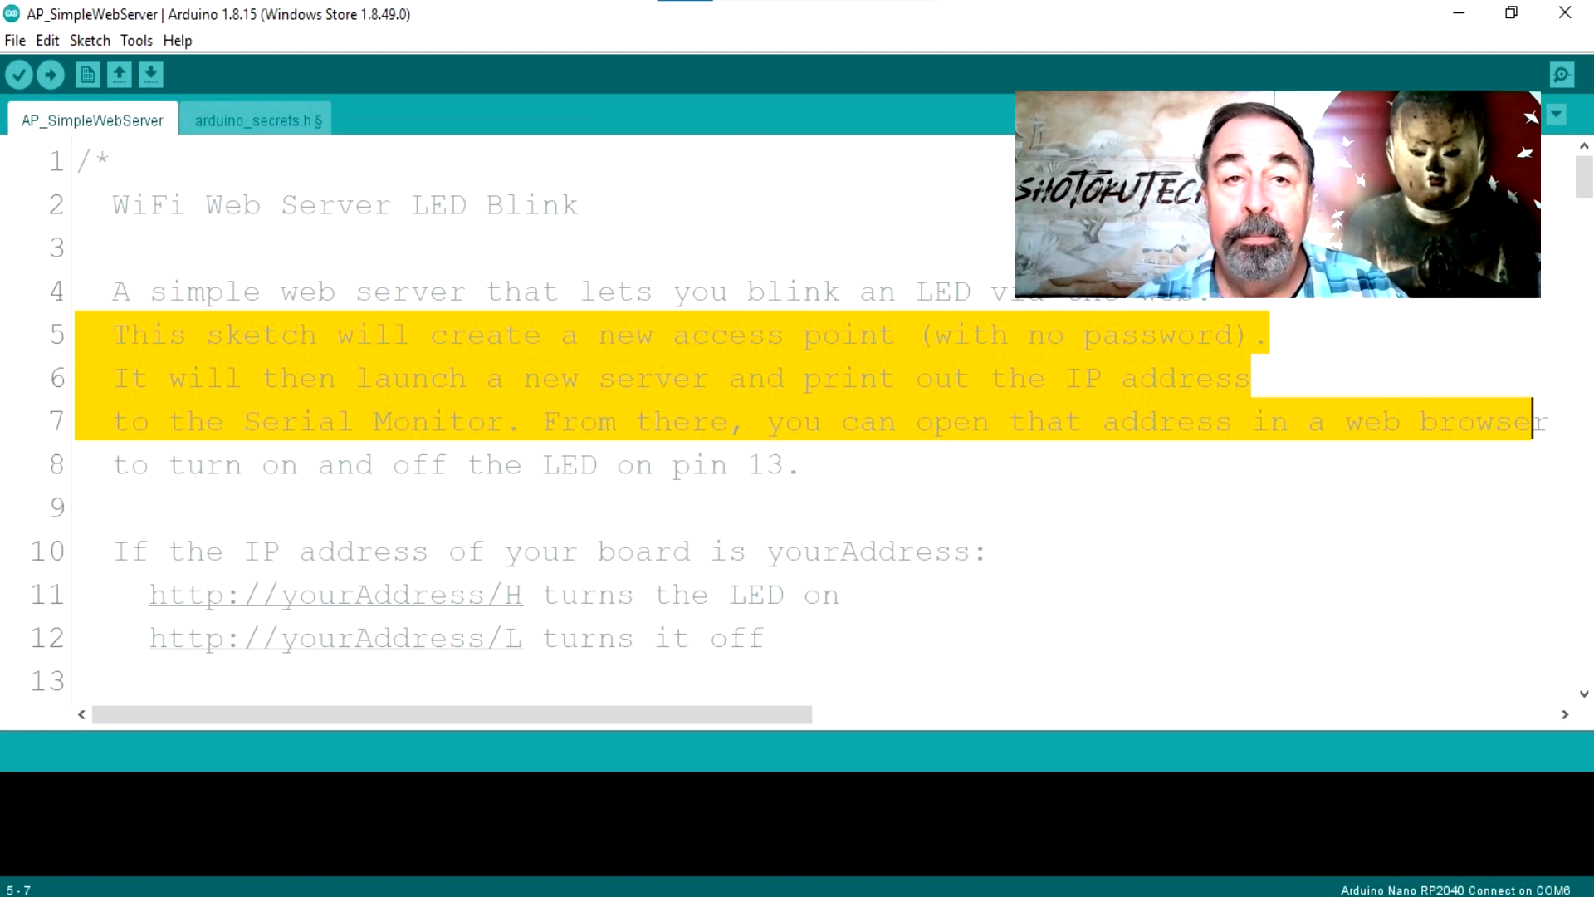
{"action": "left_click", "coordinate": [253, 120]}
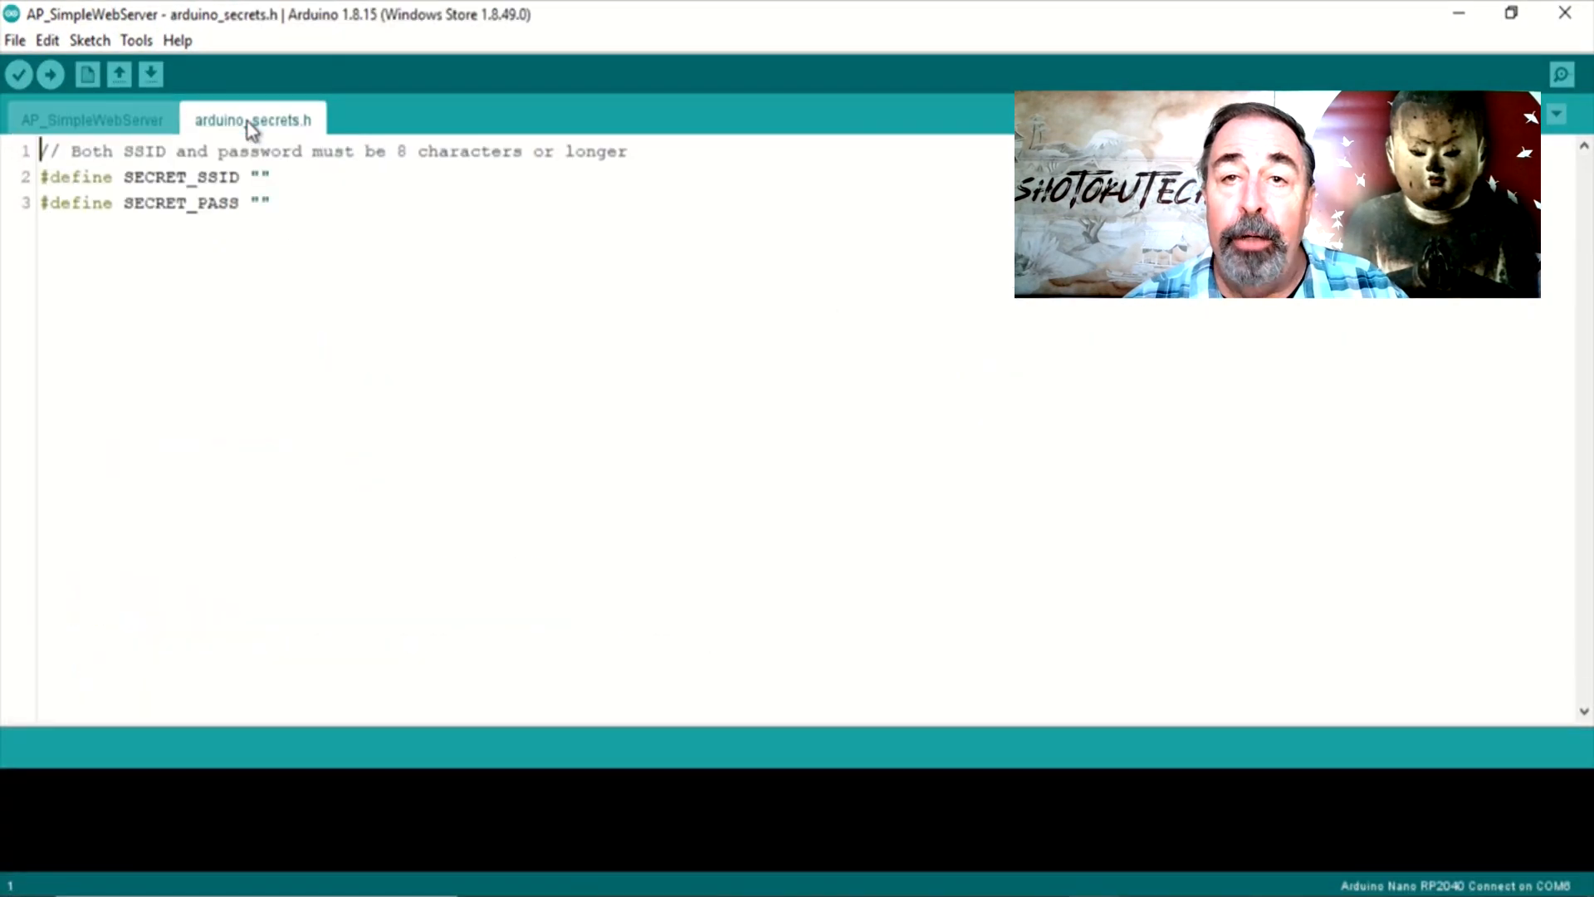
{"action": "type", "text": "w"}
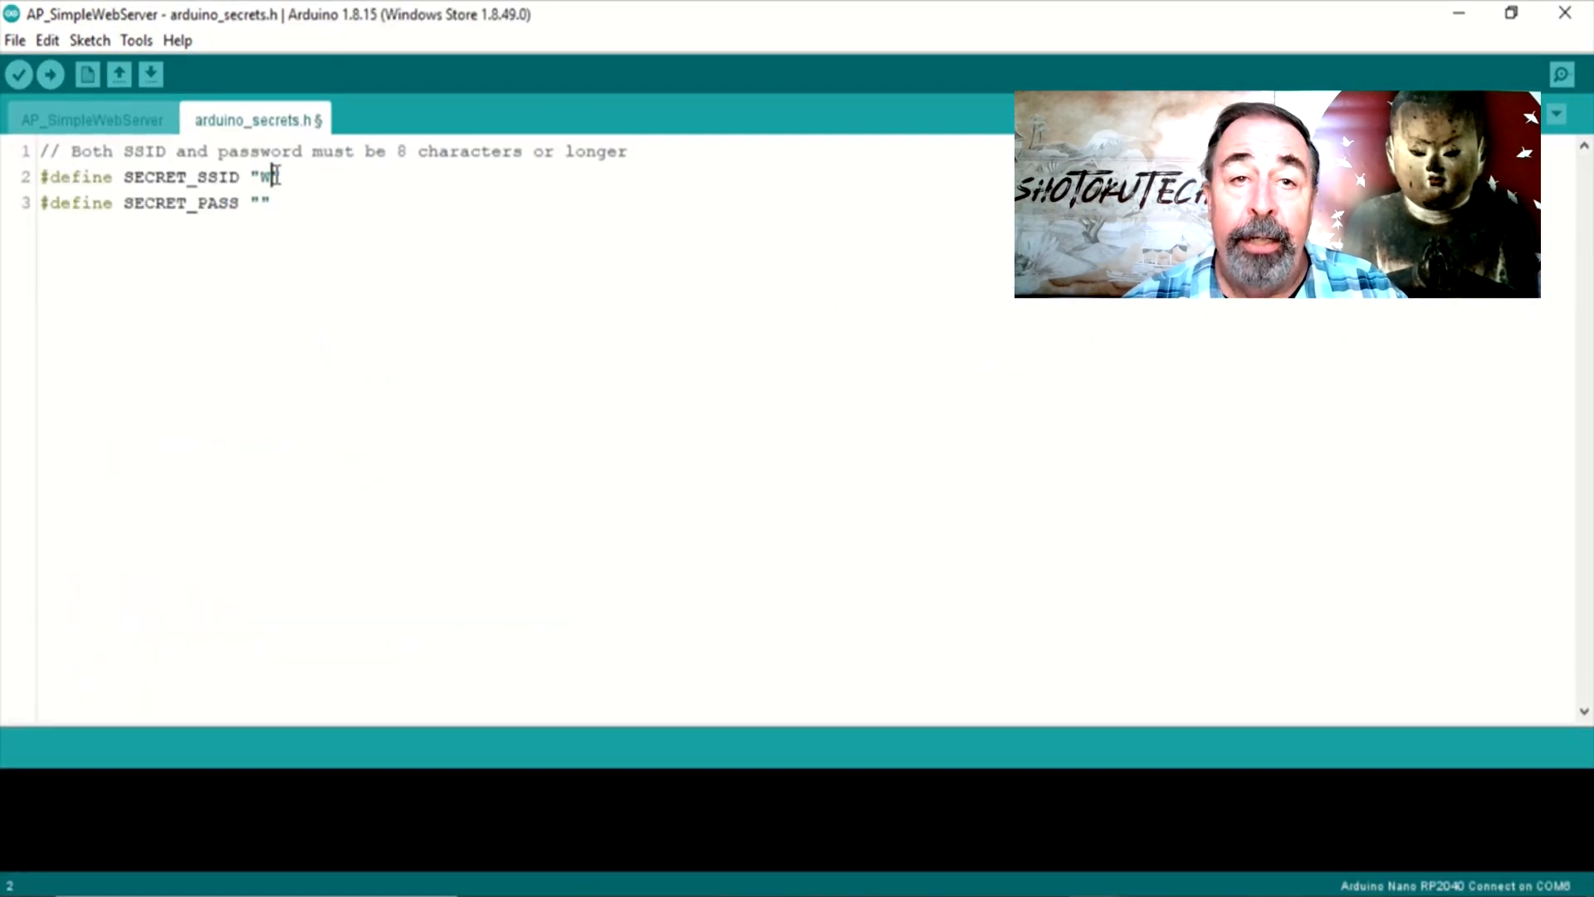
{"action": "type", "text": "FISSID"}
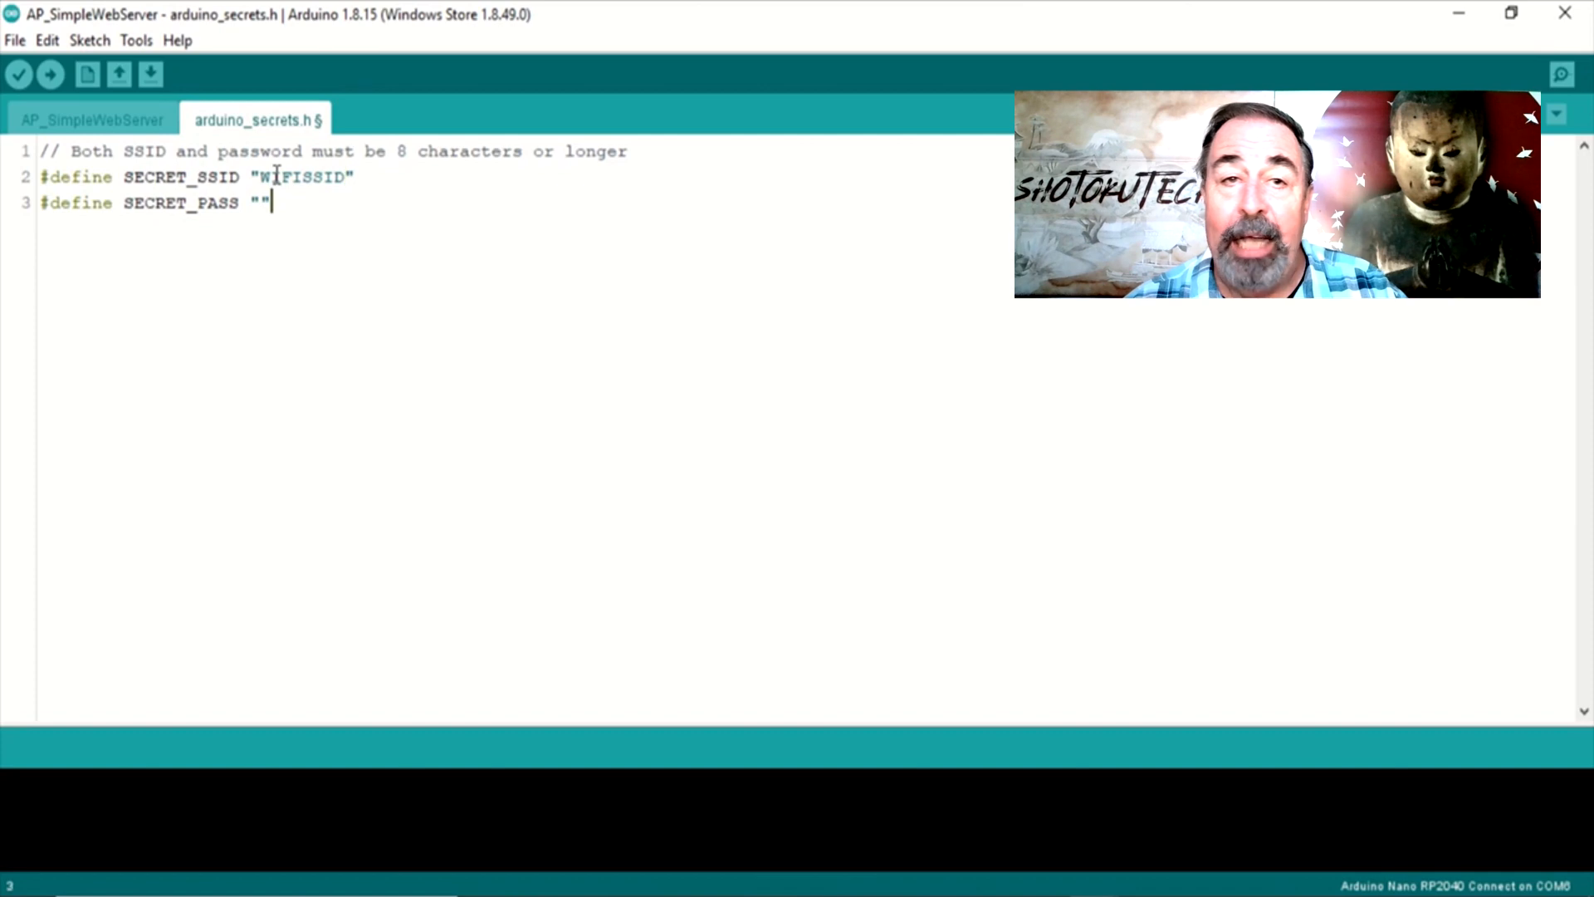
{"action": "type", "text": "PASSWORD"}
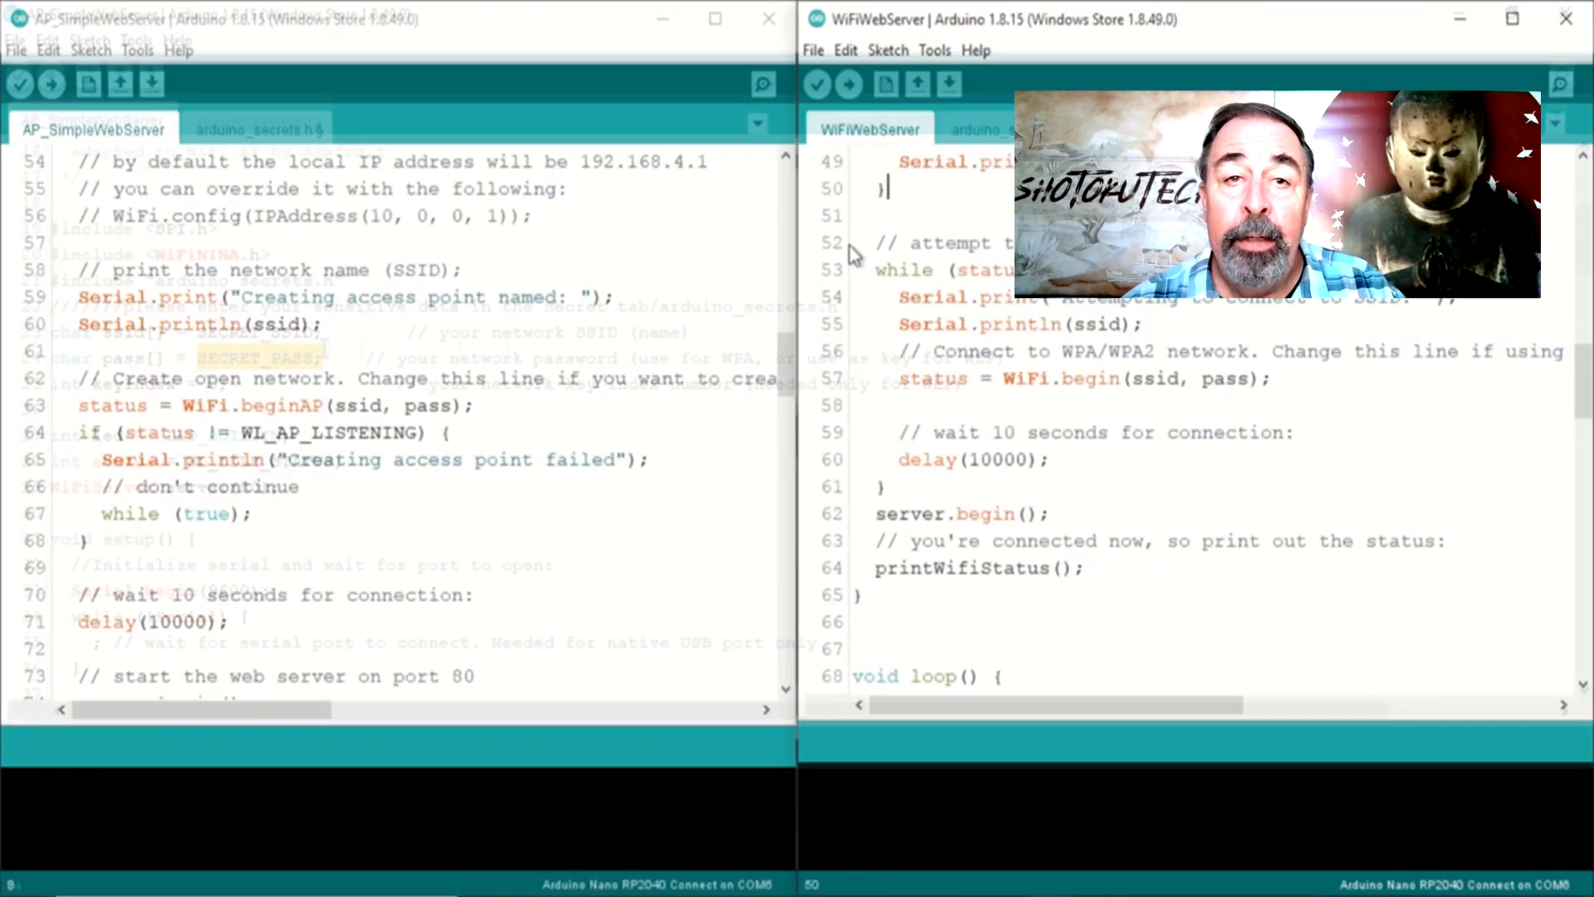
{"action": "left_click_drag", "start_coordinate": [877, 241], "coordinate": [921, 611]}
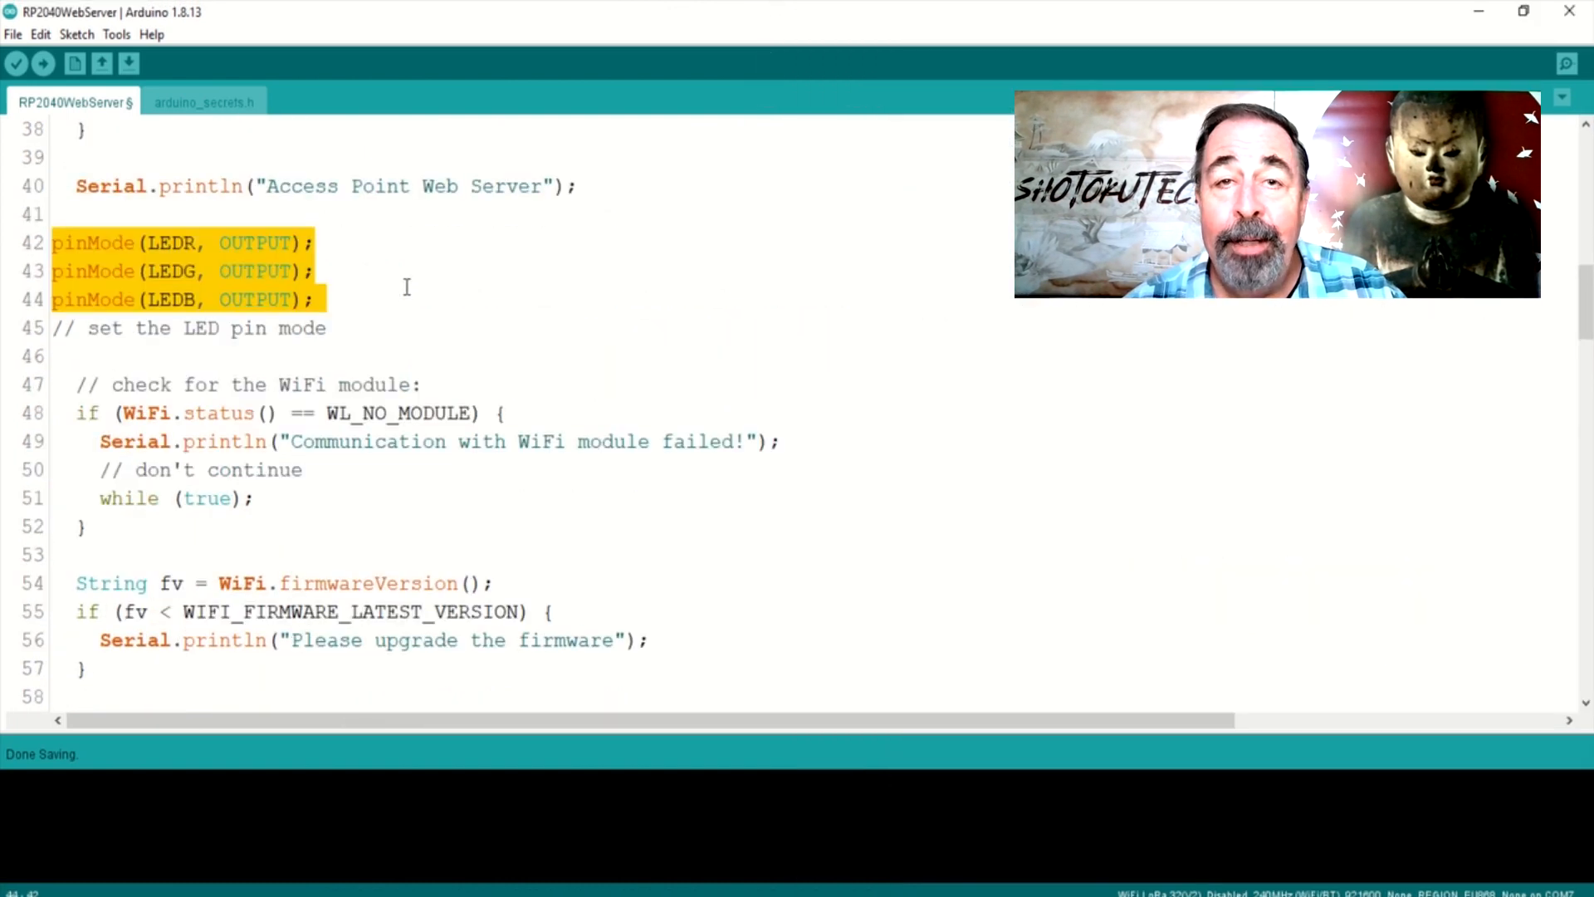
Step: Edit the LED link text and set the blue link's digitalWrite pin to LEDB
{"action": "scroll", "scroll_direction": "down", "scroll_amount": 3}
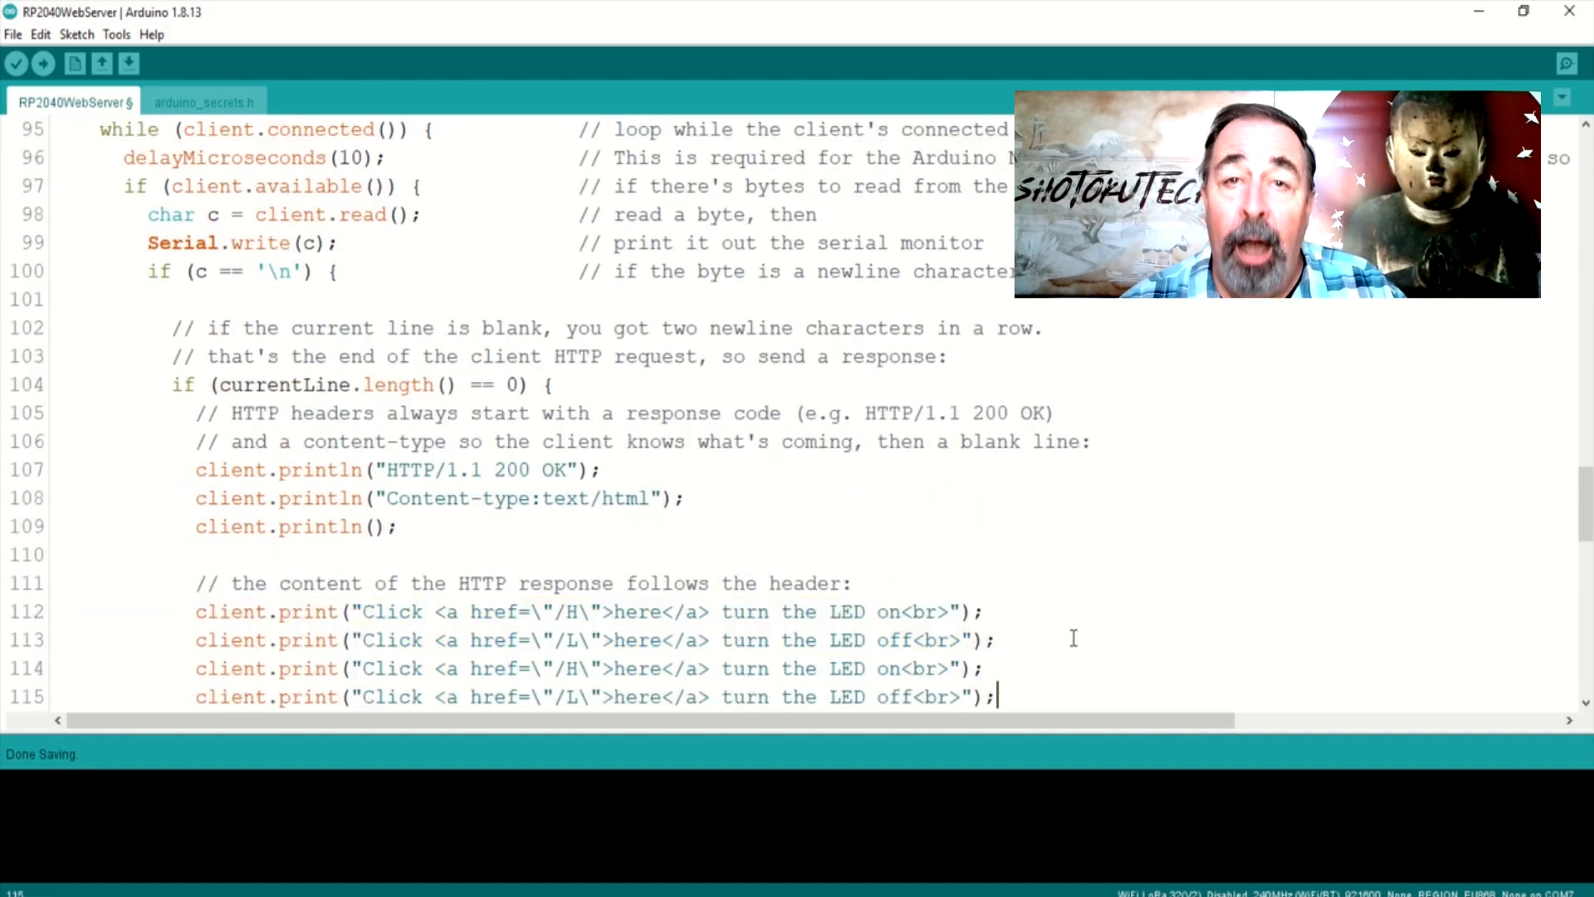
{"action": "scroll", "scroll_direction": "down", "scroll_amount": 3}
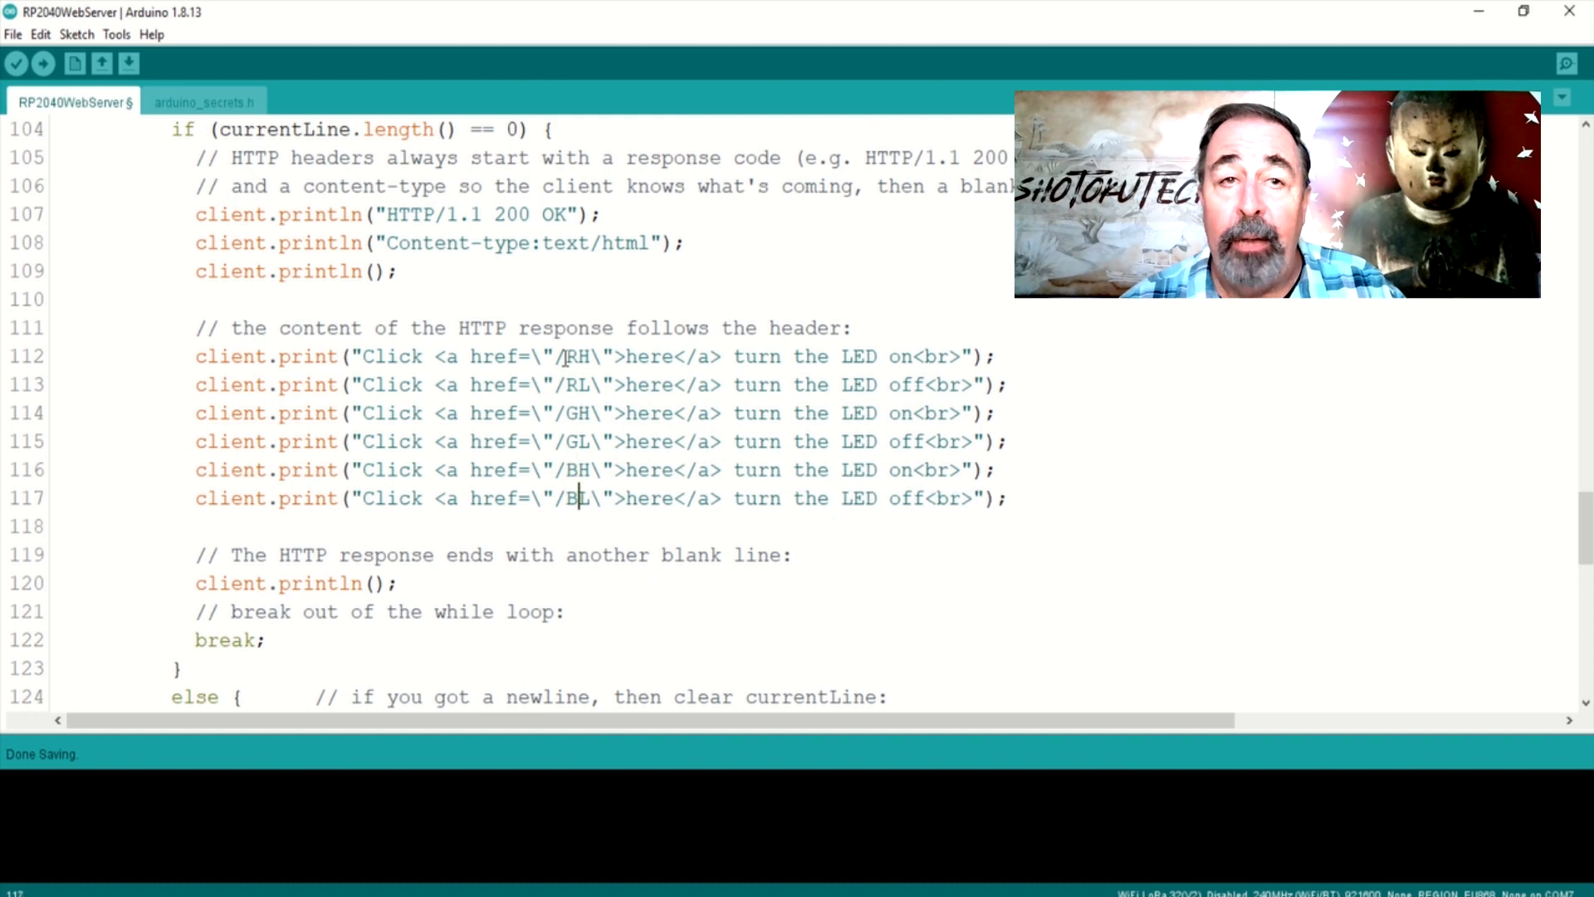
{"action": "left_click", "coordinate": [17, 73]}
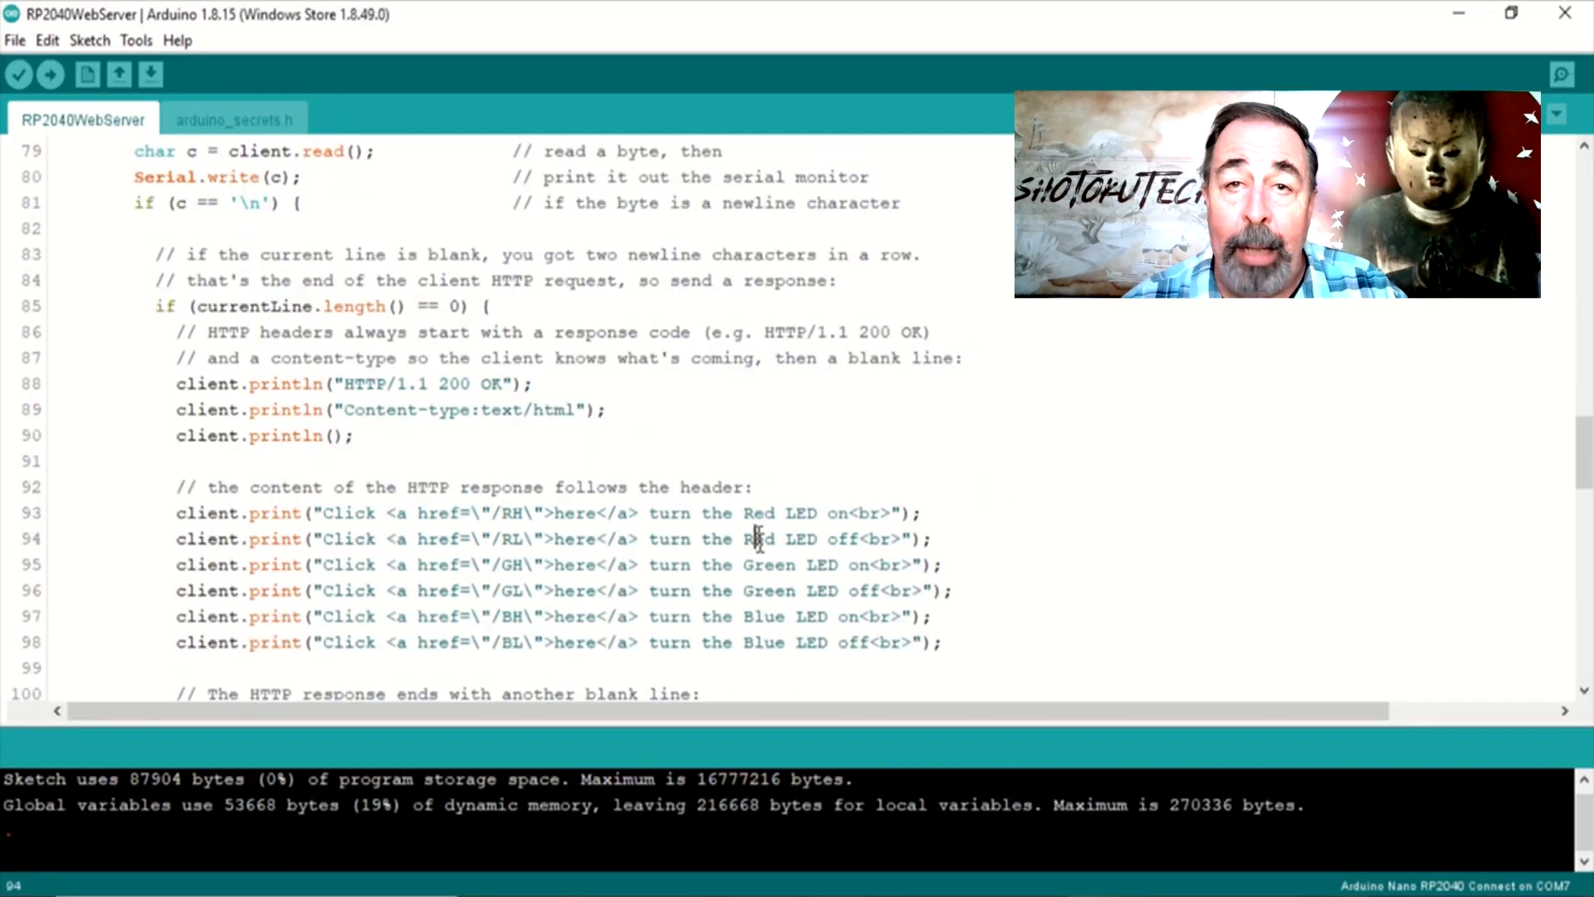
{"action": "double_click", "coordinate": [770, 591]}
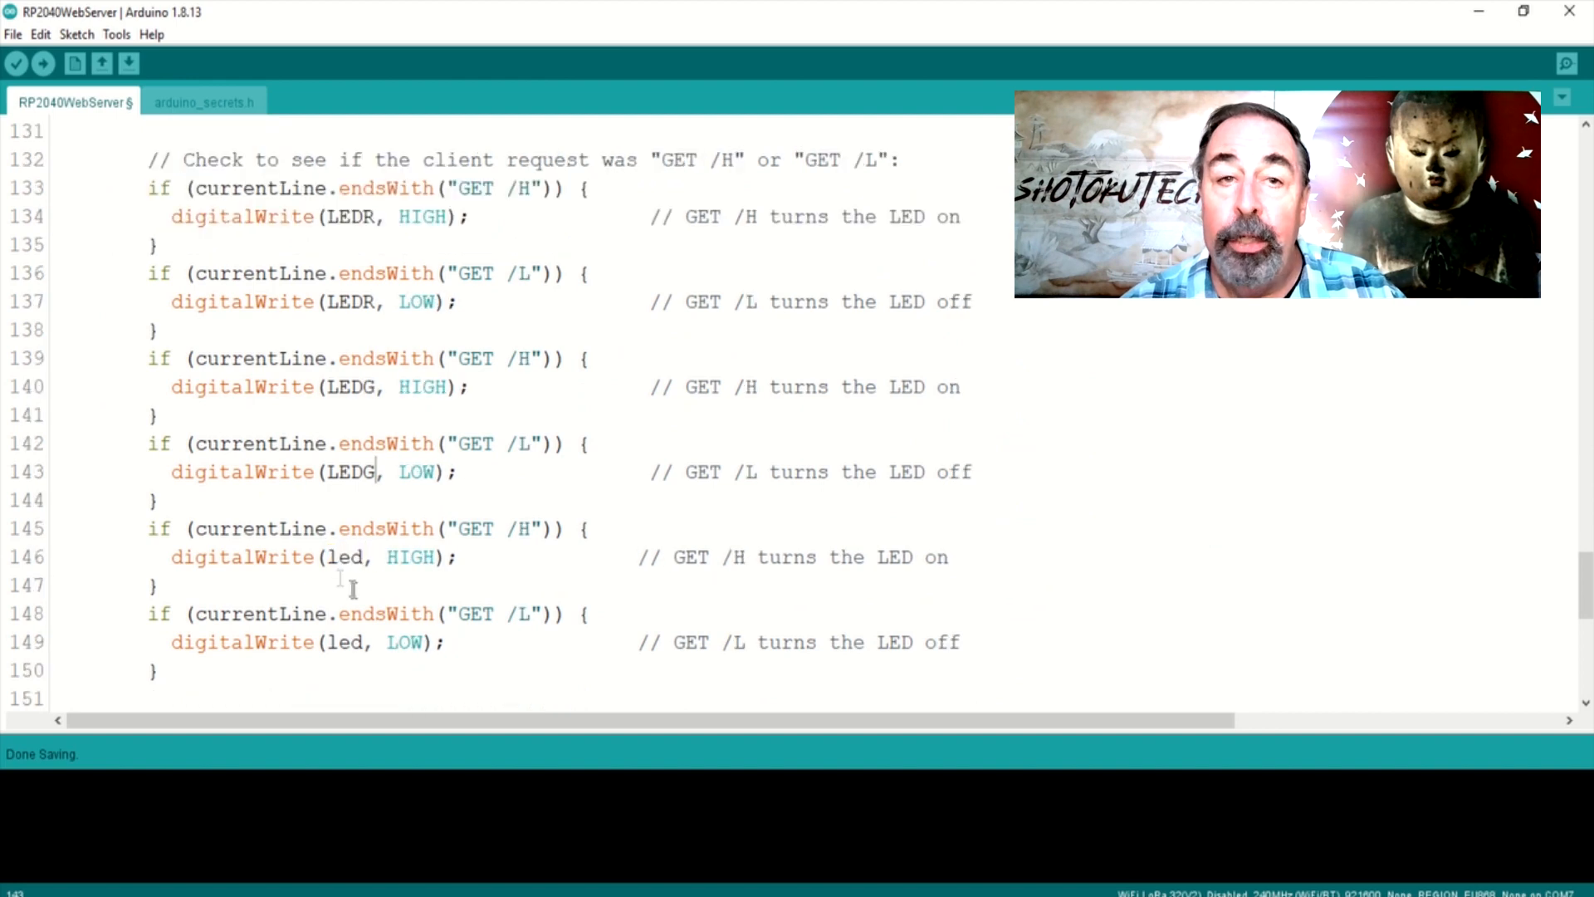
{"action": "type", "text": "LEDB"}
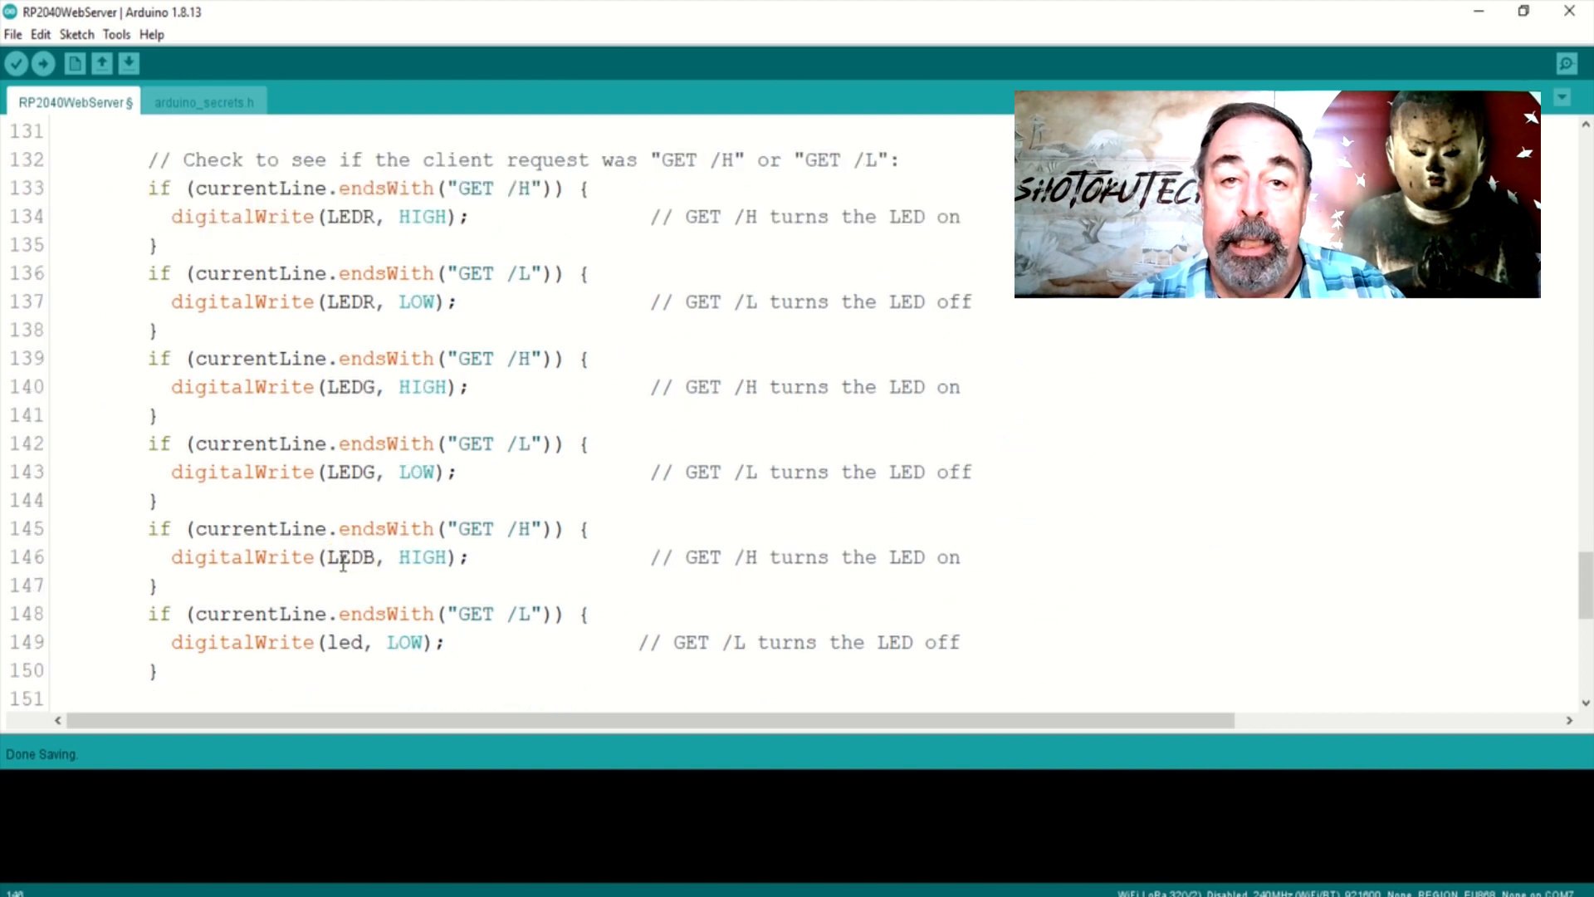
{"action": "type", "text": "LEDb"}
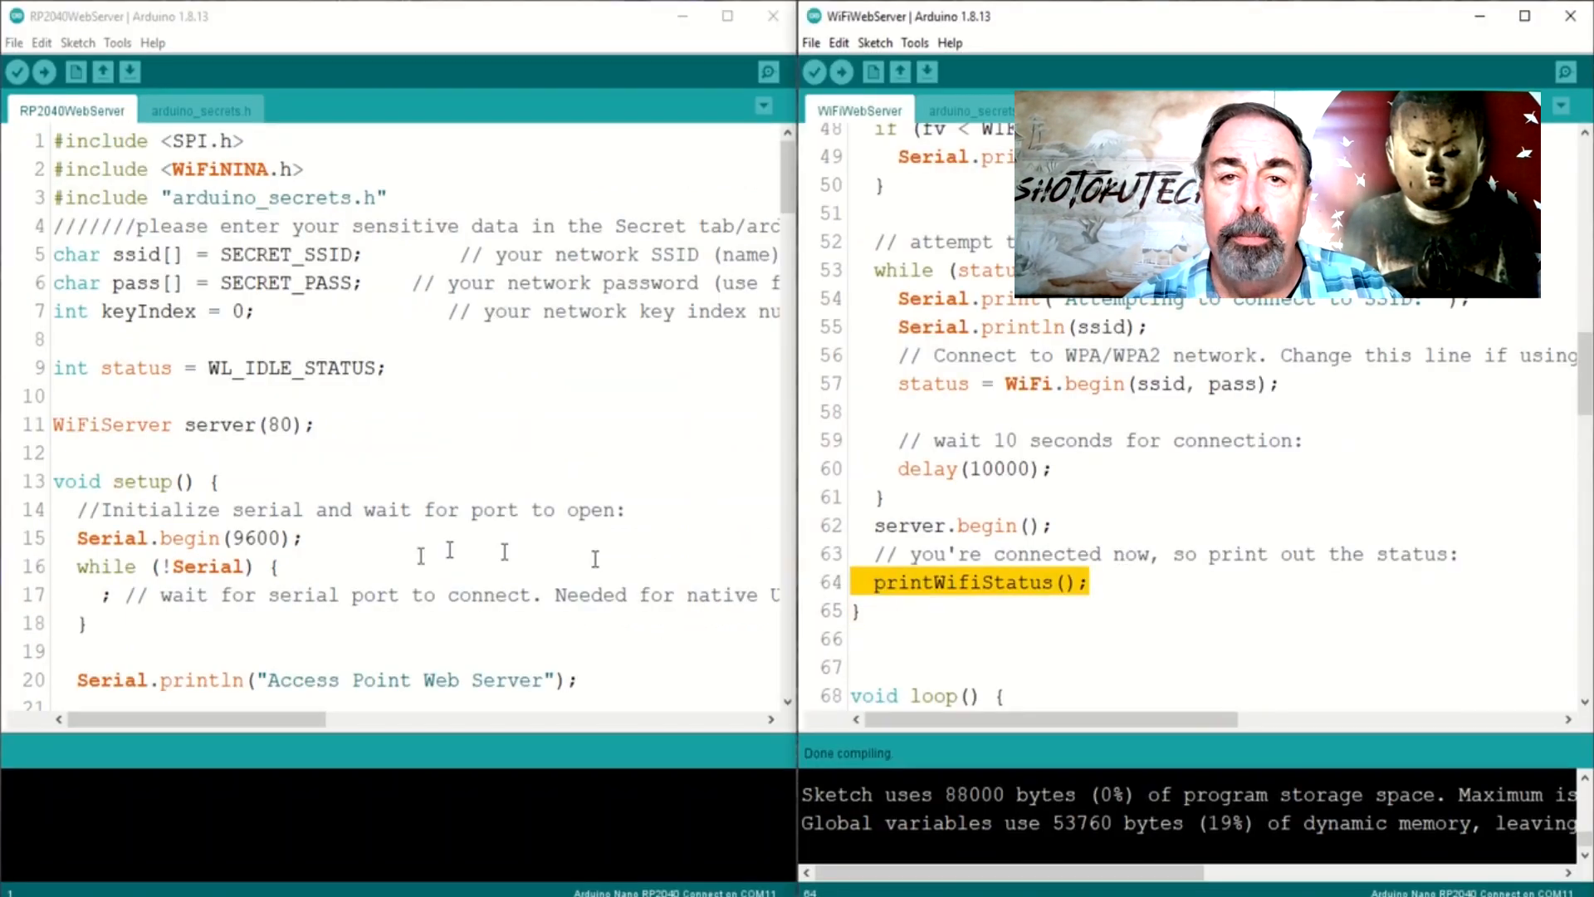
Step: Scroll to setup's IP address print and close the WiFiWebServer example window
{"action": "scroll", "scroll_direction": "down", "scroll_amount": 3}
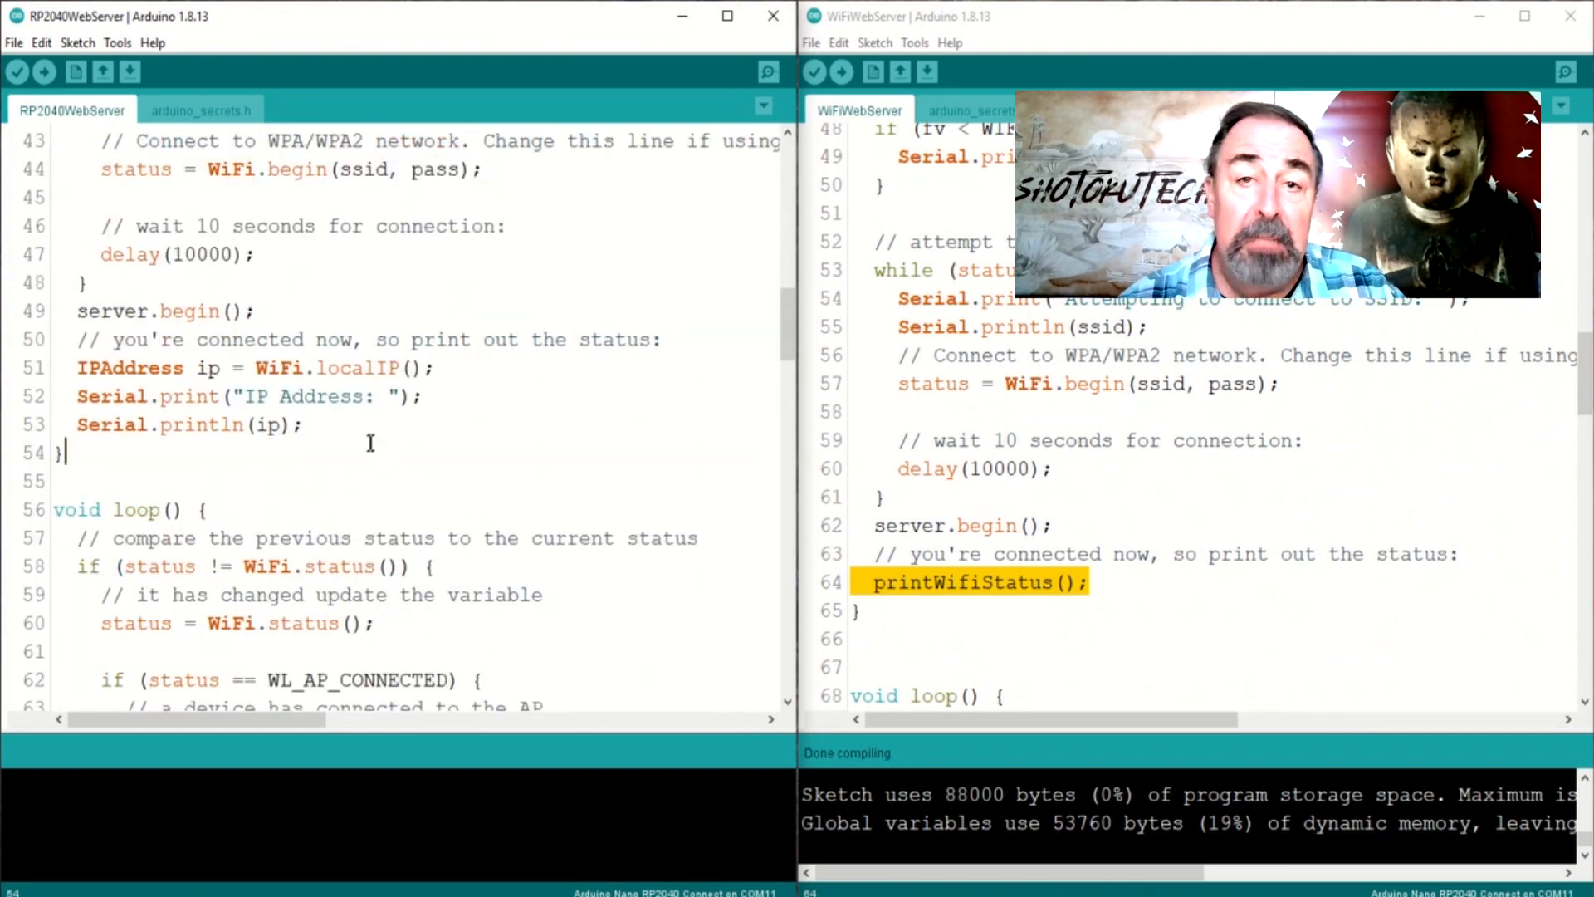
{"action": "left_click_drag", "start_coordinate": [100, 339], "coordinate": [61, 453]}
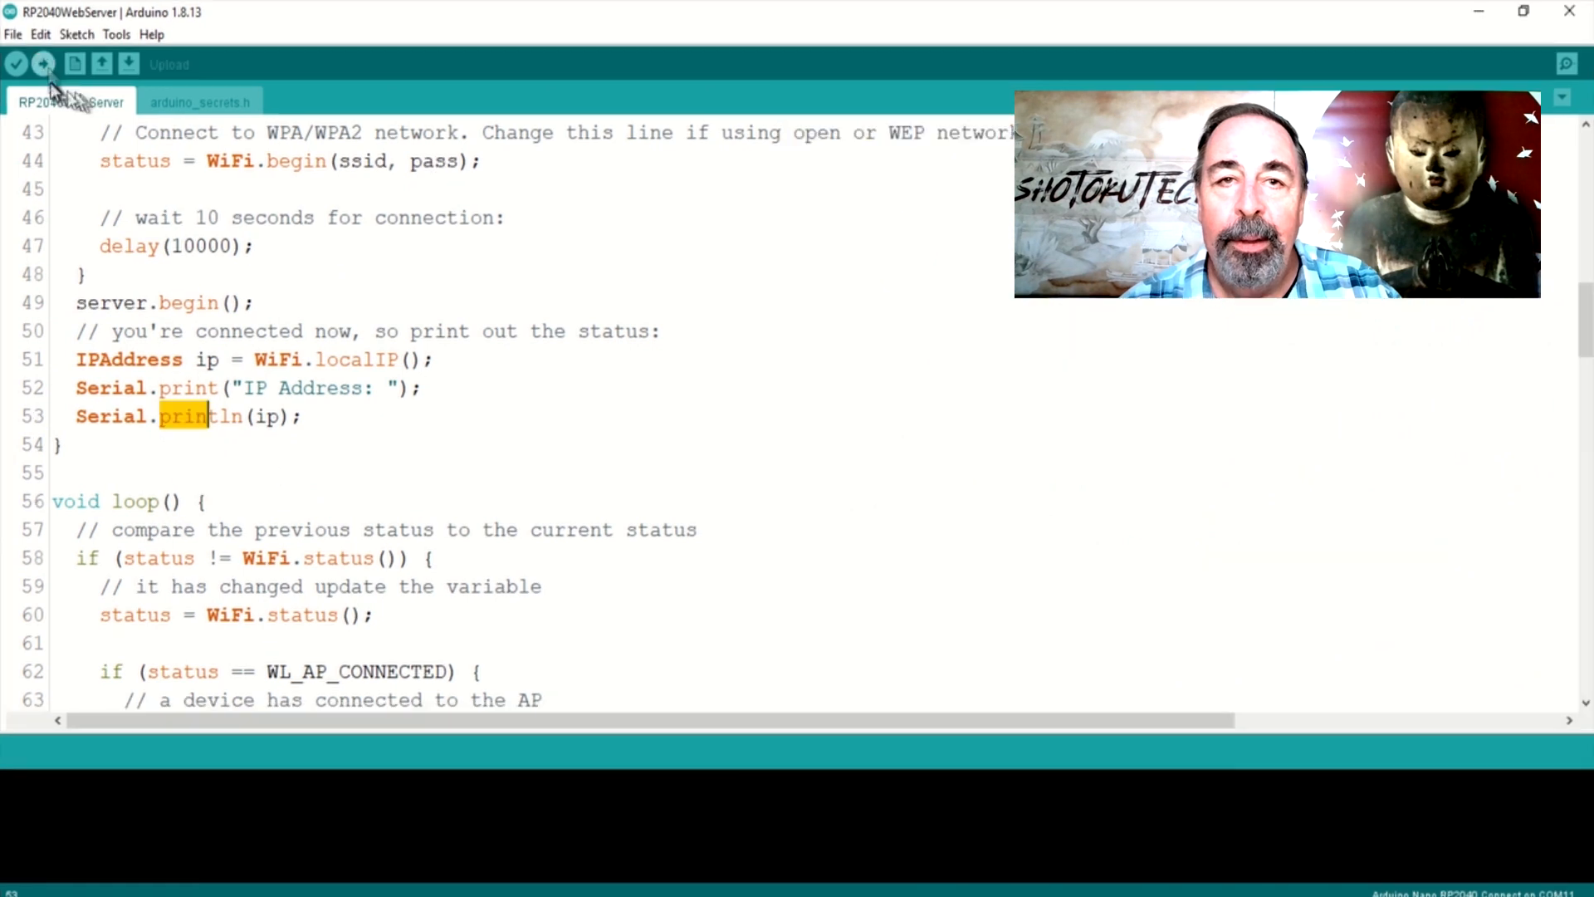
Step: Upload RP2040WebServer to the Nano RP2040 Connect, then open the Serial Monitor from Tools
{"action": "left_click", "coordinate": [49, 74]}
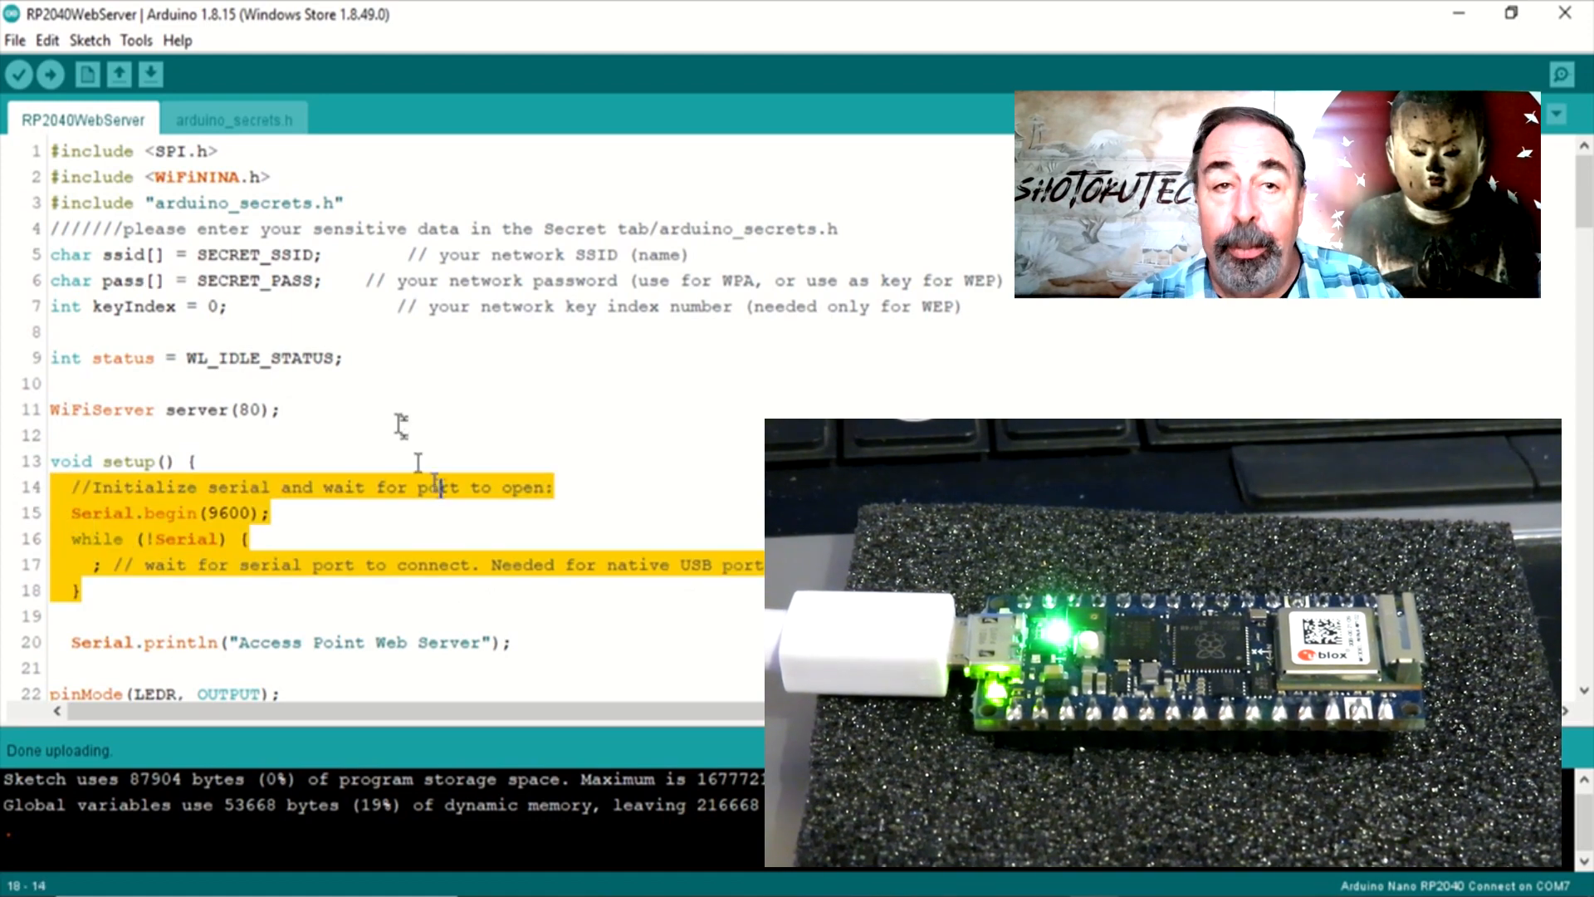
{"action": "scroll", "scroll_direction": "down", "scroll_amount": 3}
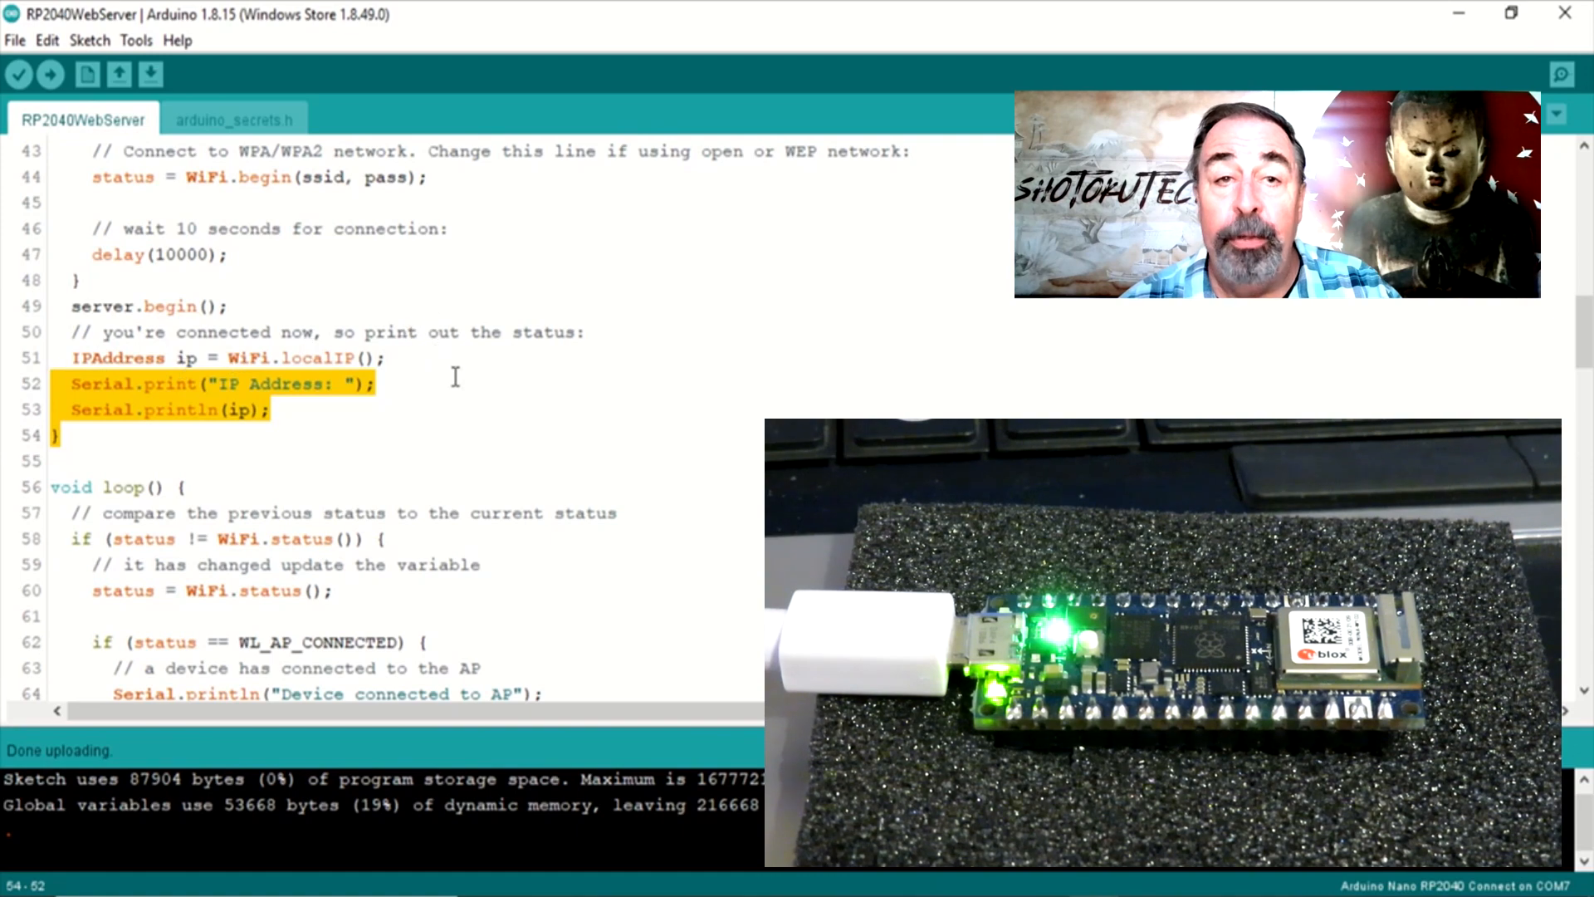
{"action": "left_click", "coordinate": [135, 39]}
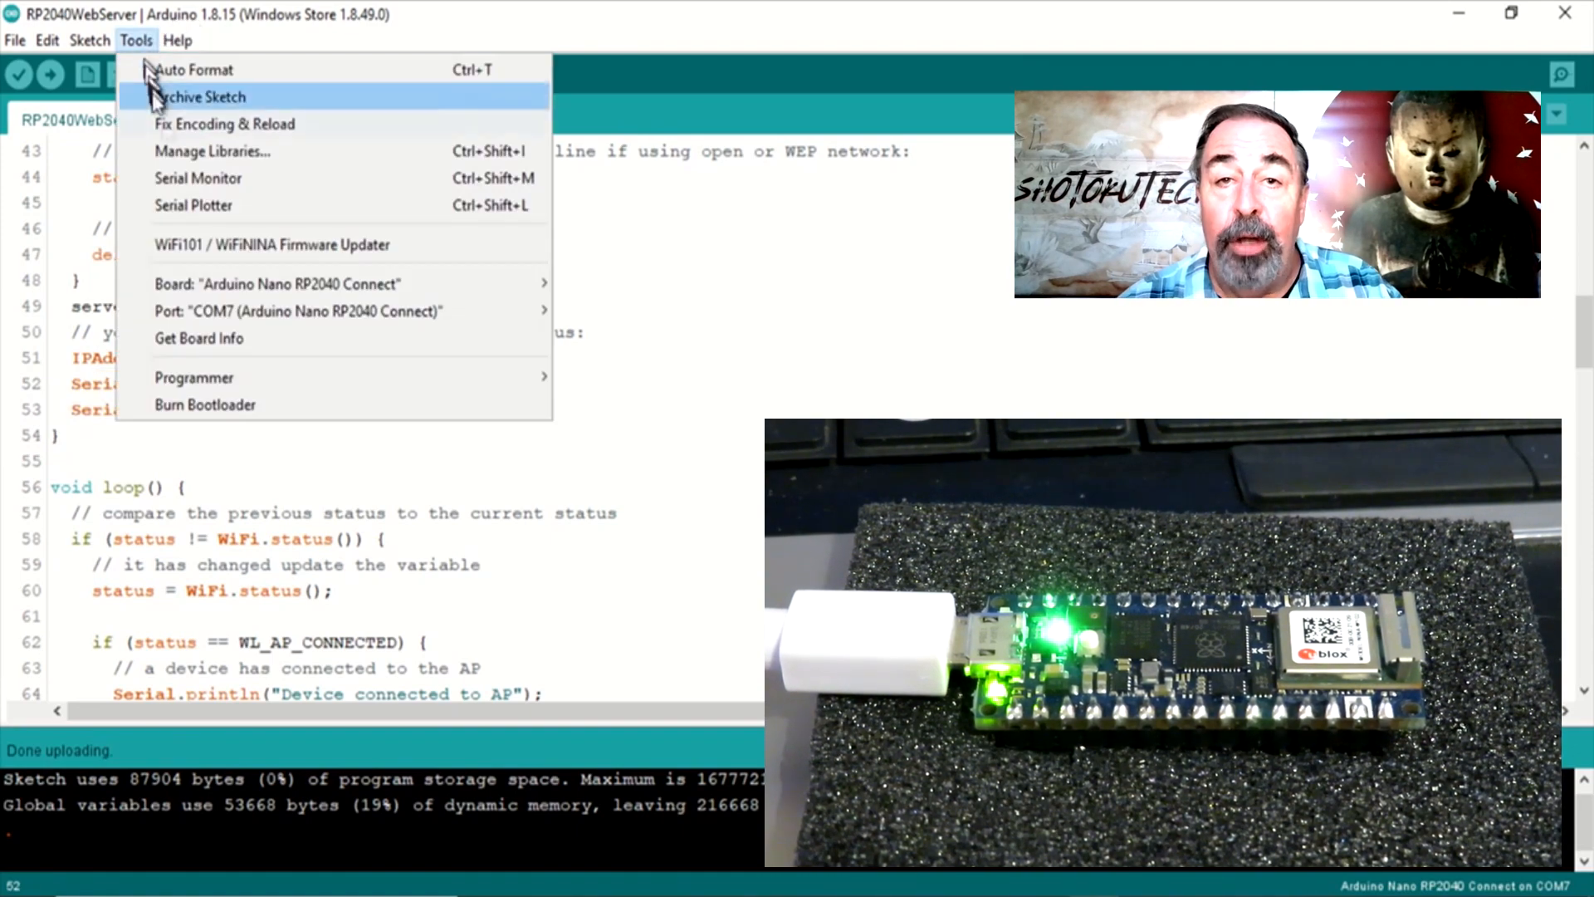
{"action": "left_click", "coordinate": [198, 178]}
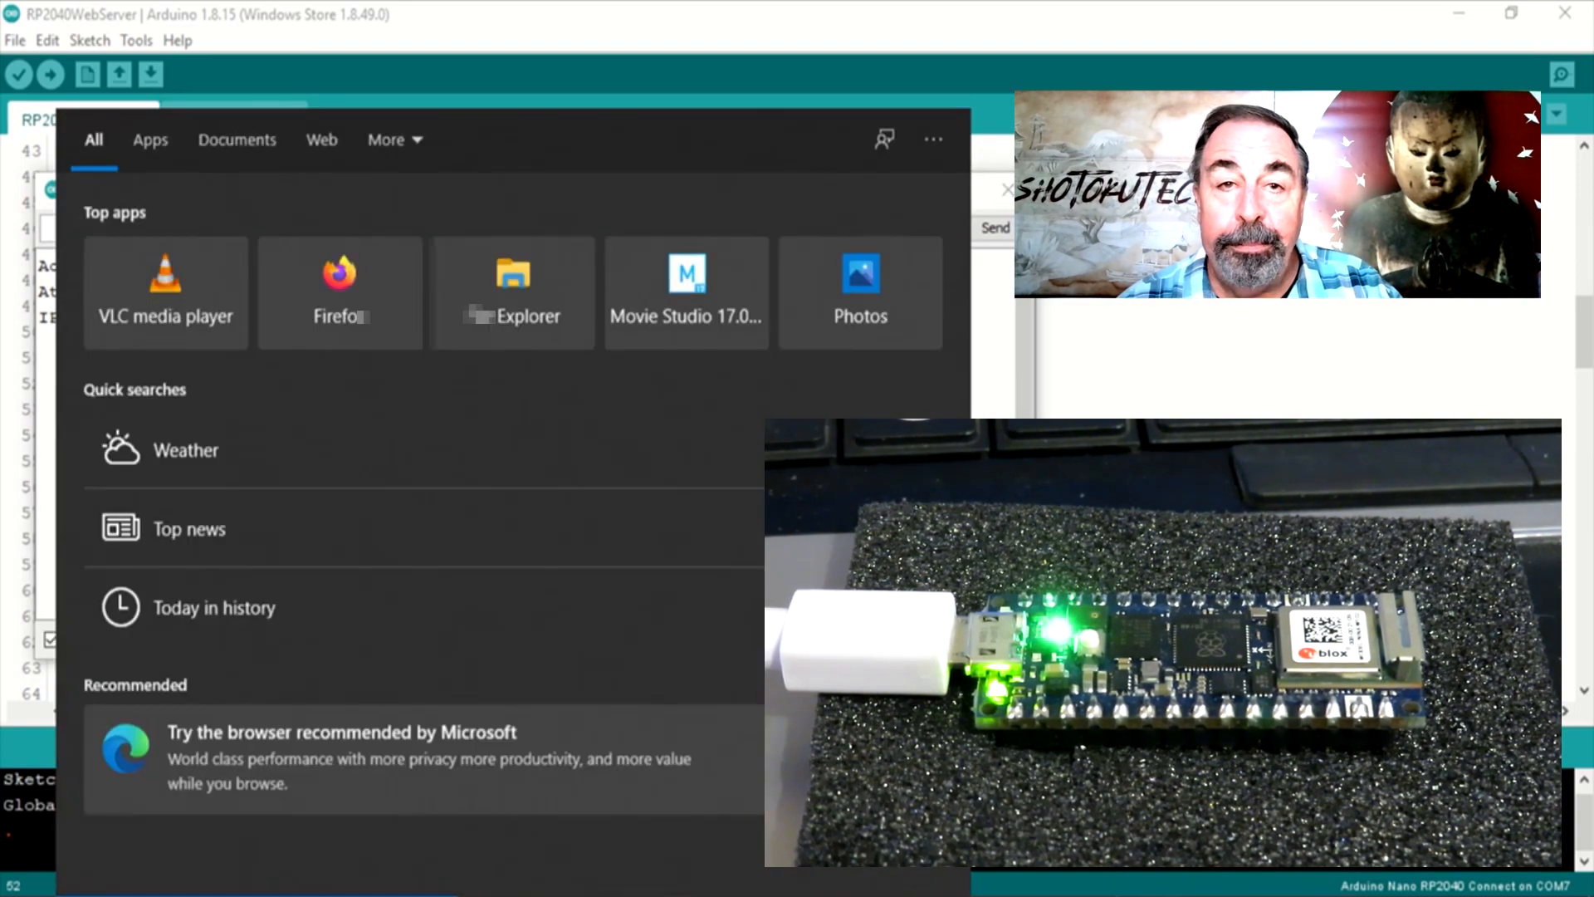
Step: Search 192.168.1.34 from the Start menu to load the board's page in Edge
{"action": "type", "text": "192.168.1.34/GL"}
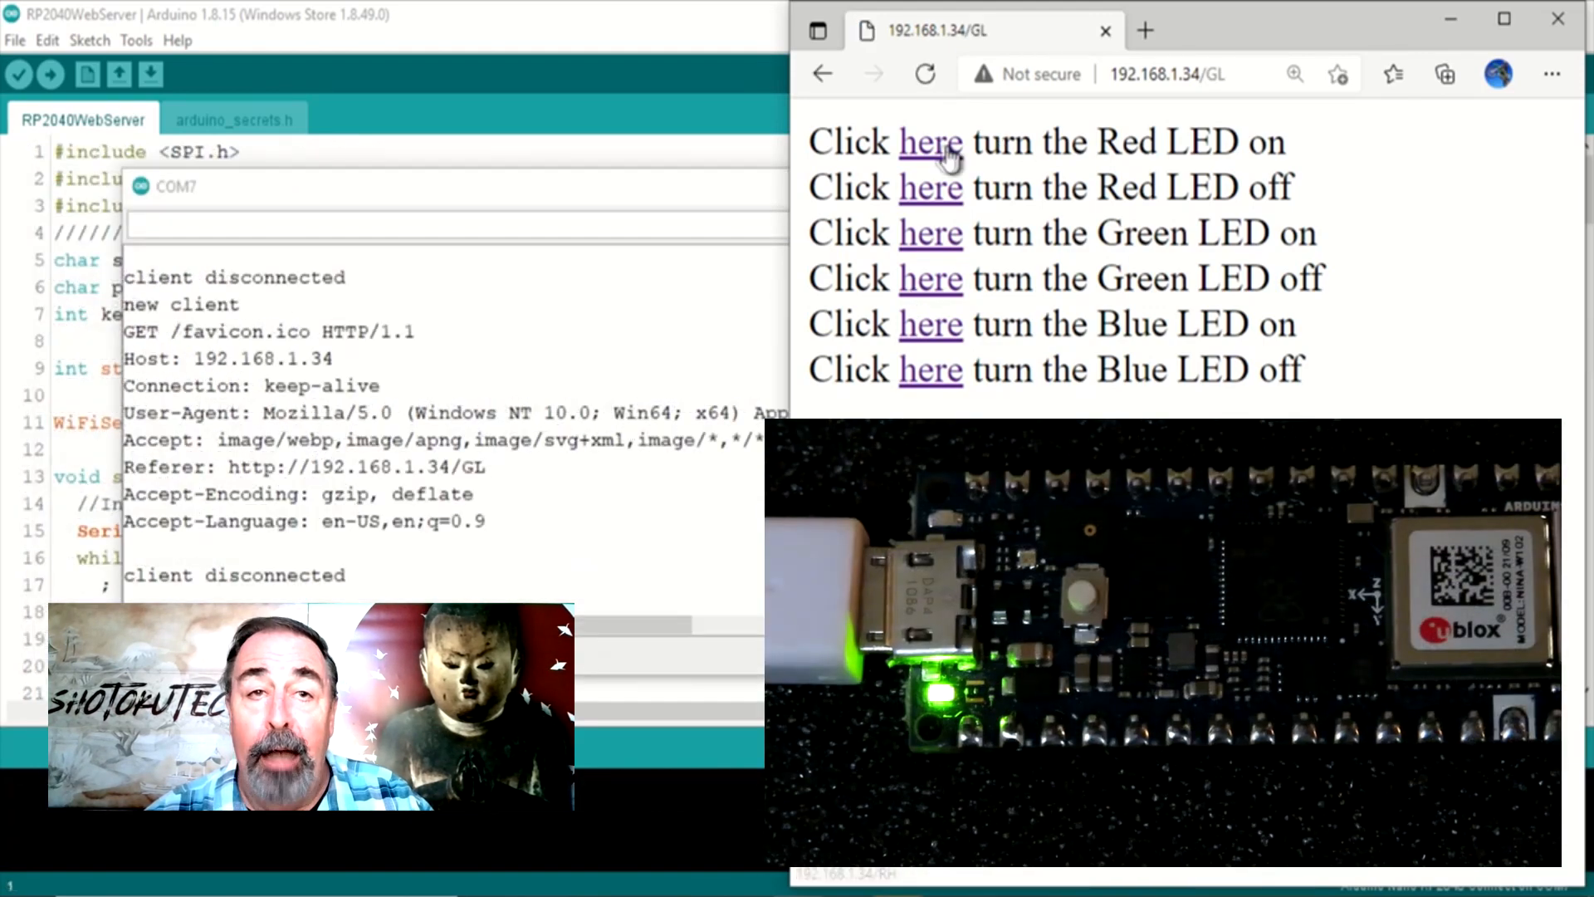
Step: Switch the Red, Green and Blue LEDs each on and then off
{"action": "left_click", "coordinate": [929, 187]}
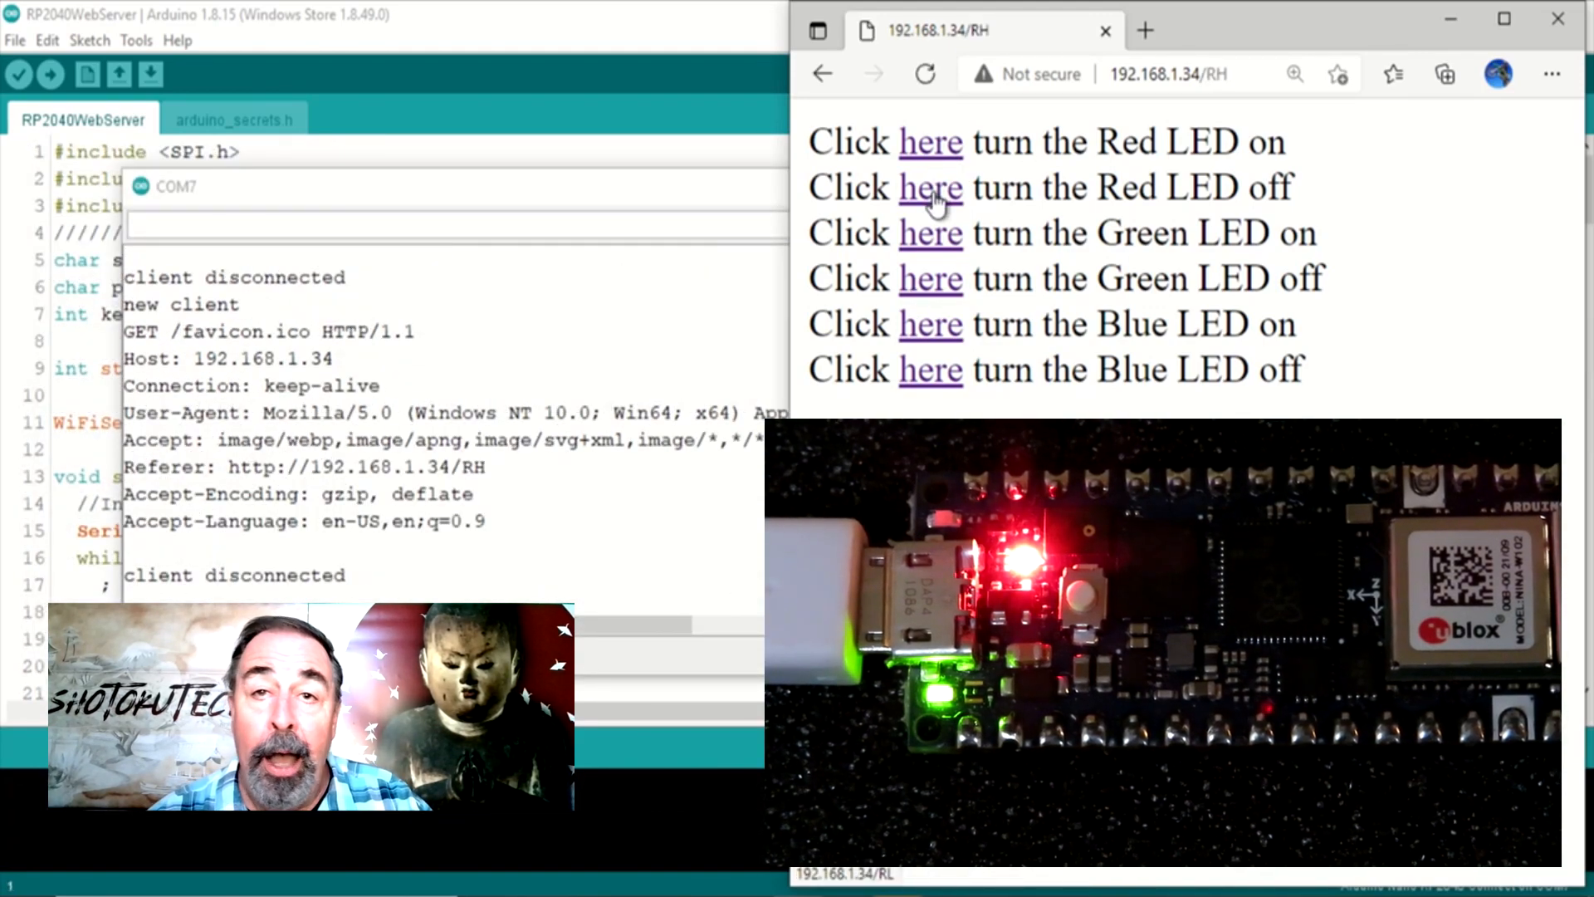
{"action": "left_click", "coordinate": [930, 187]}
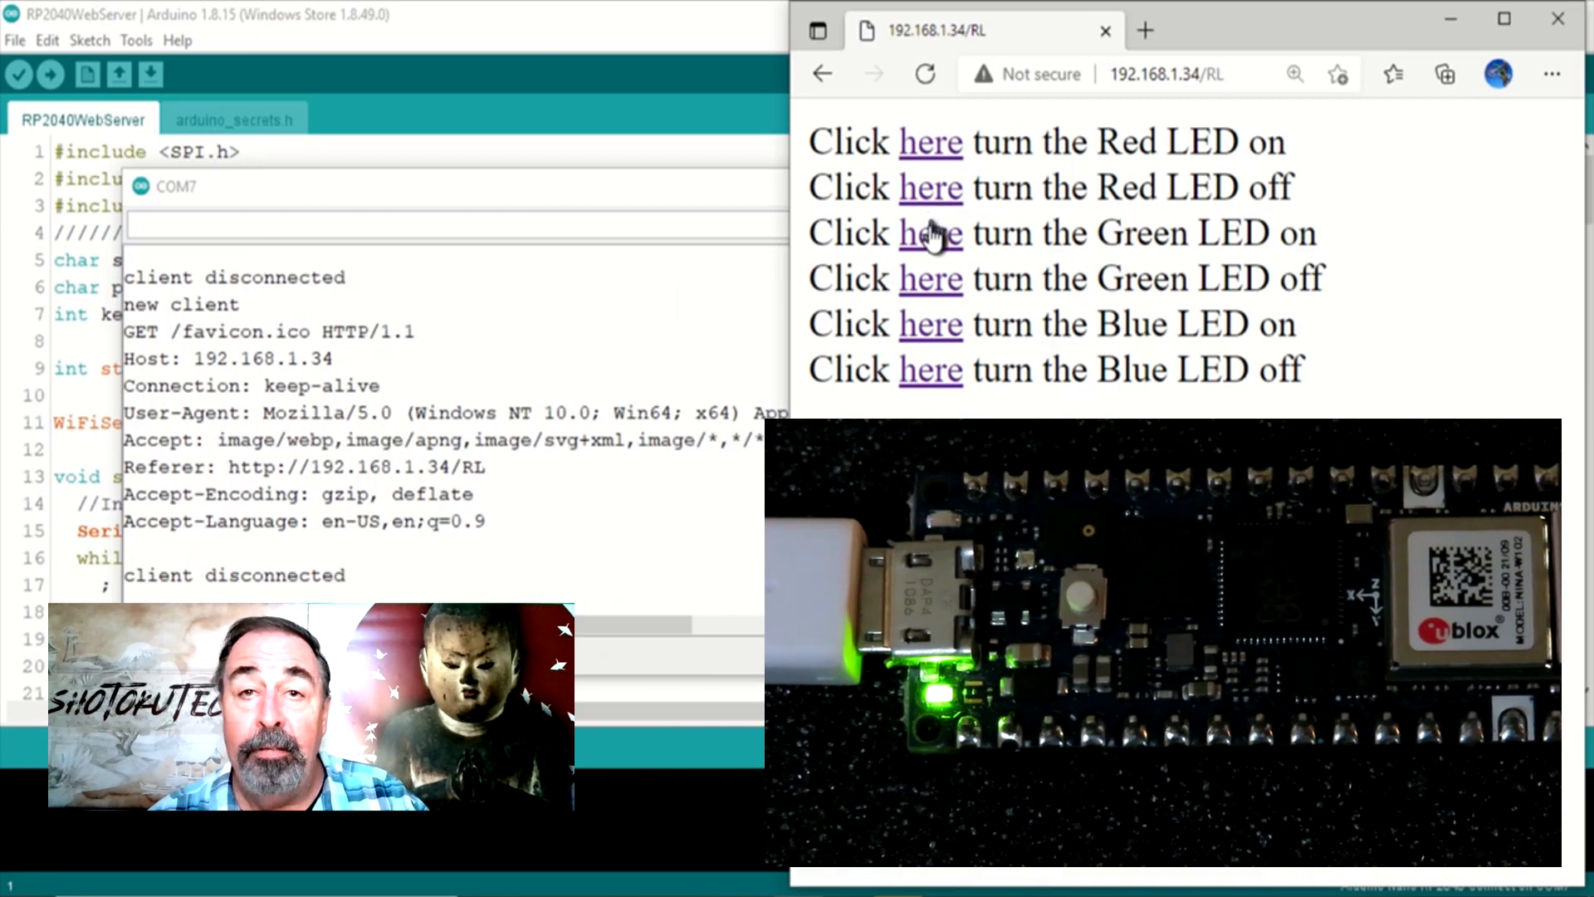
{"action": "left_click", "coordinate": [928, 233]}
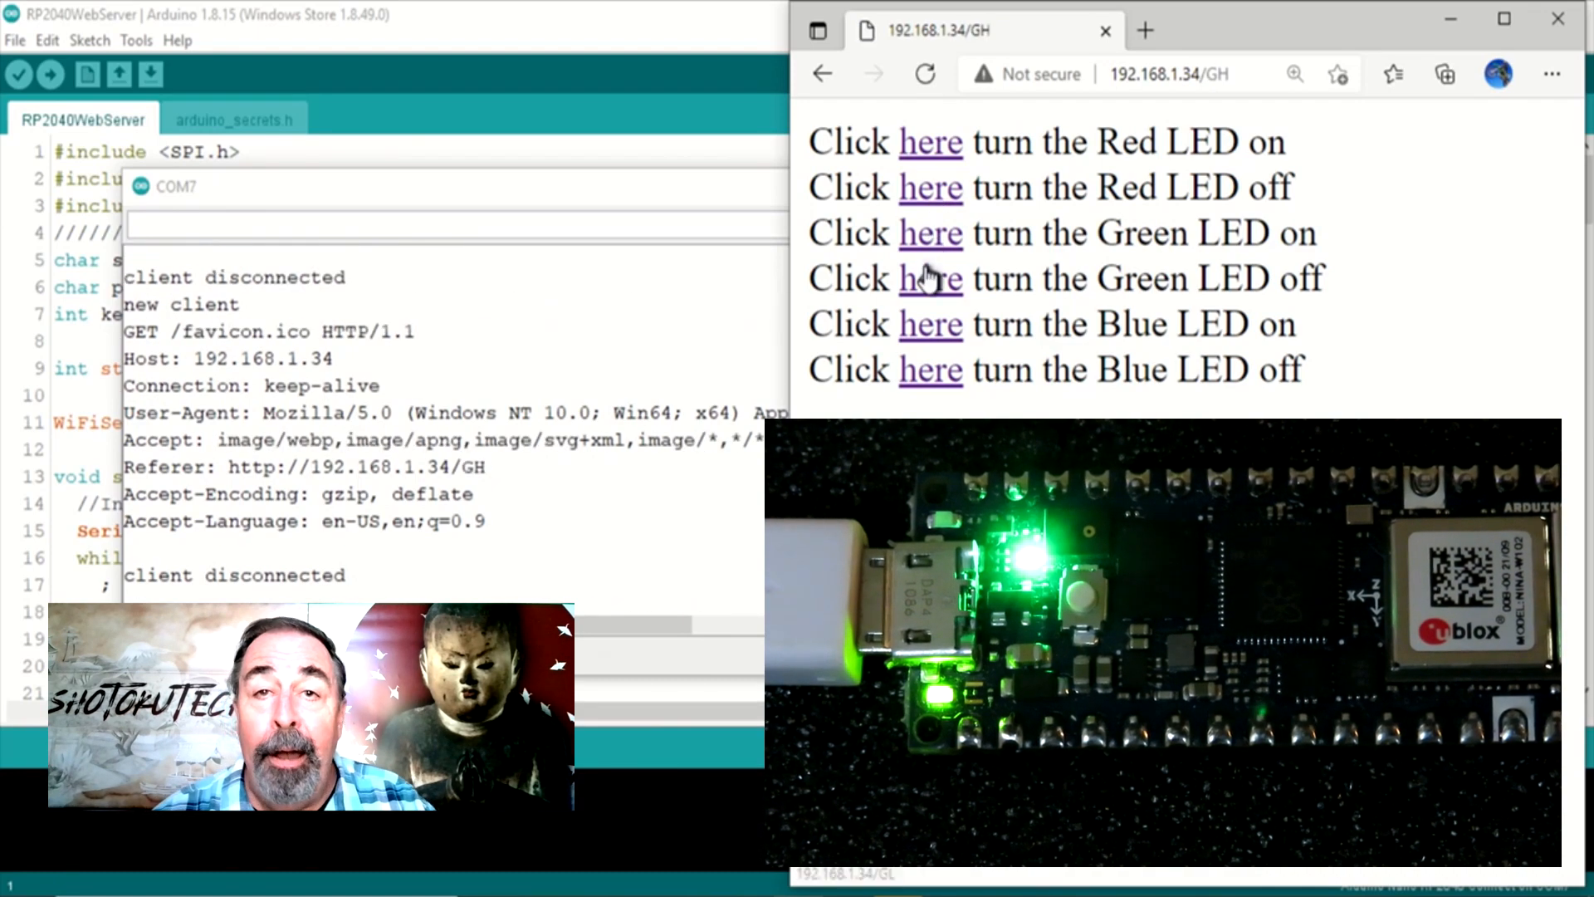
{"action": "left_click", "coordinate": [930, 279]}
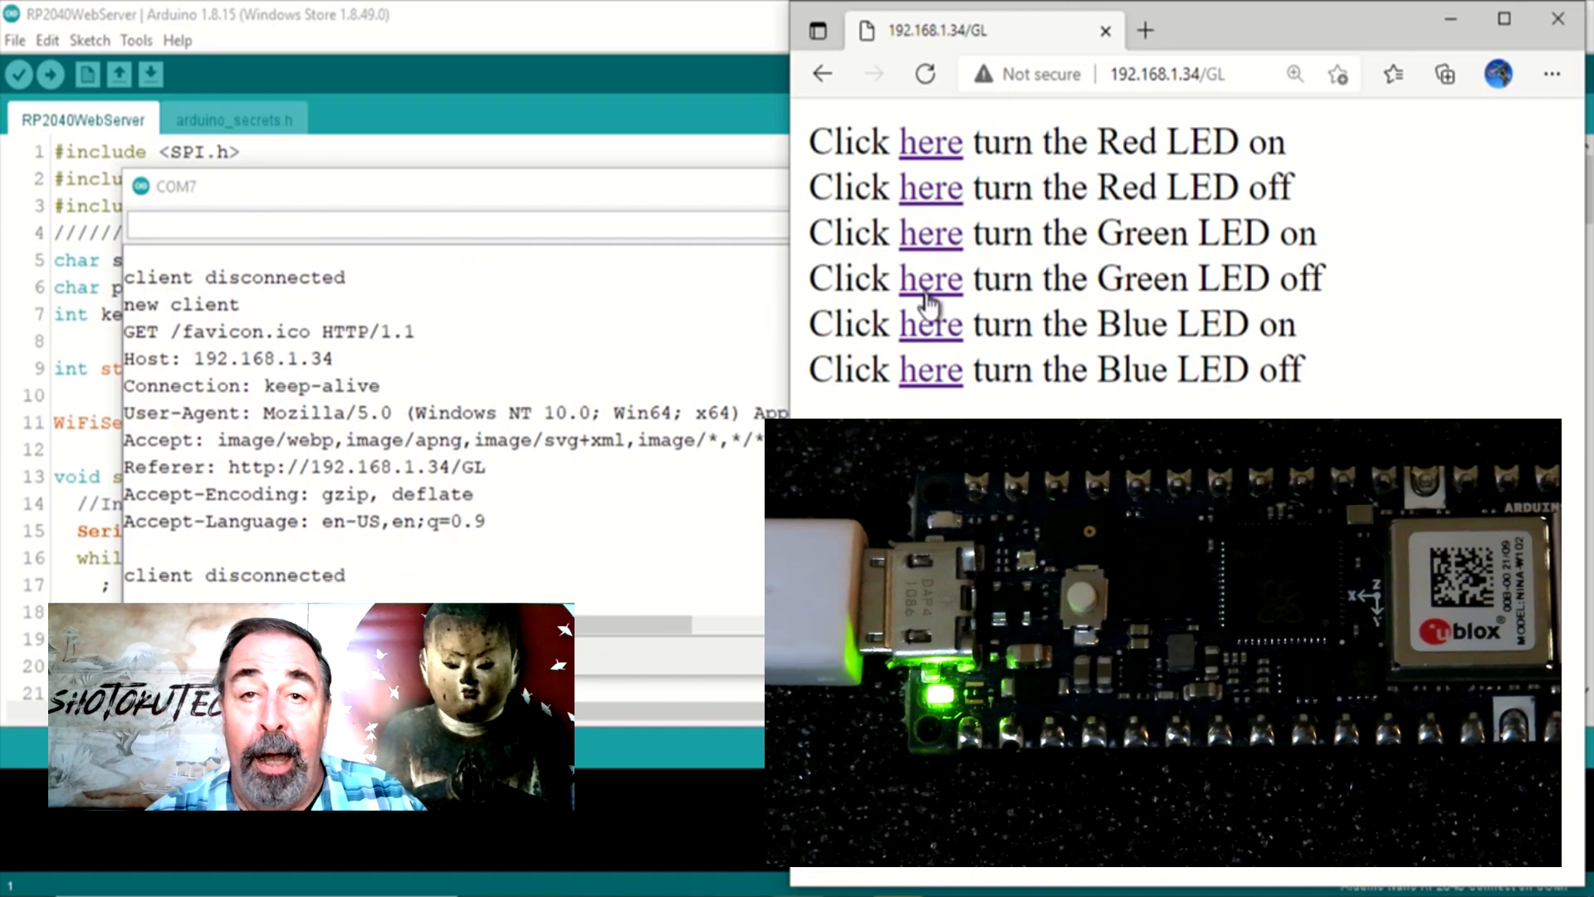
{"action": "left_click", "coordinate": [929, 323]}
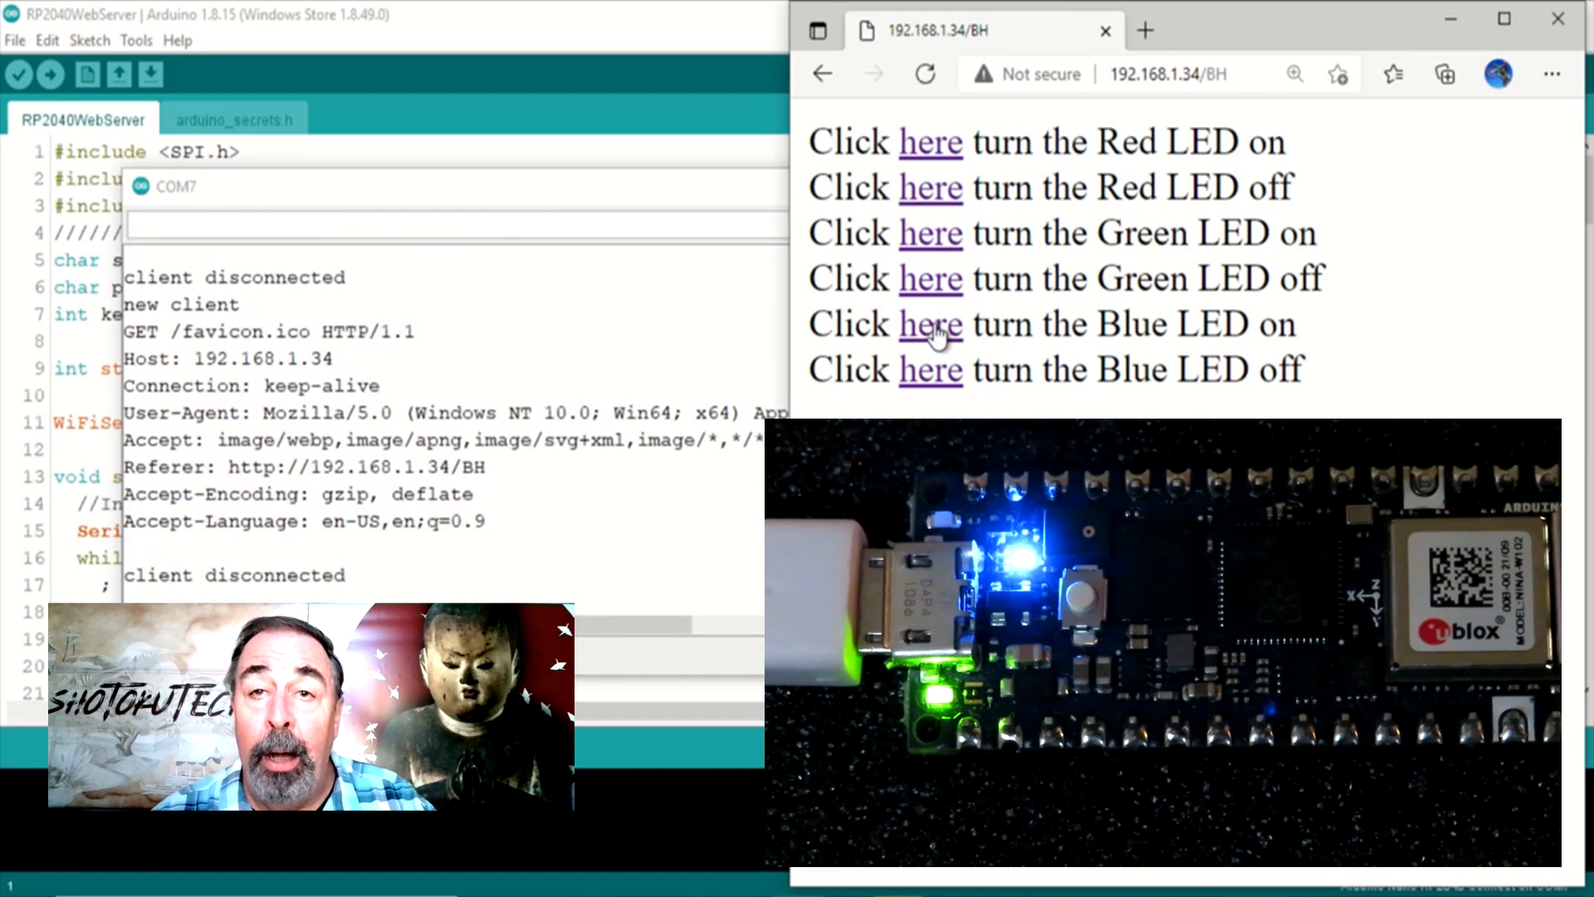
{"action": "left_click", "coordinate": [928, 368]}
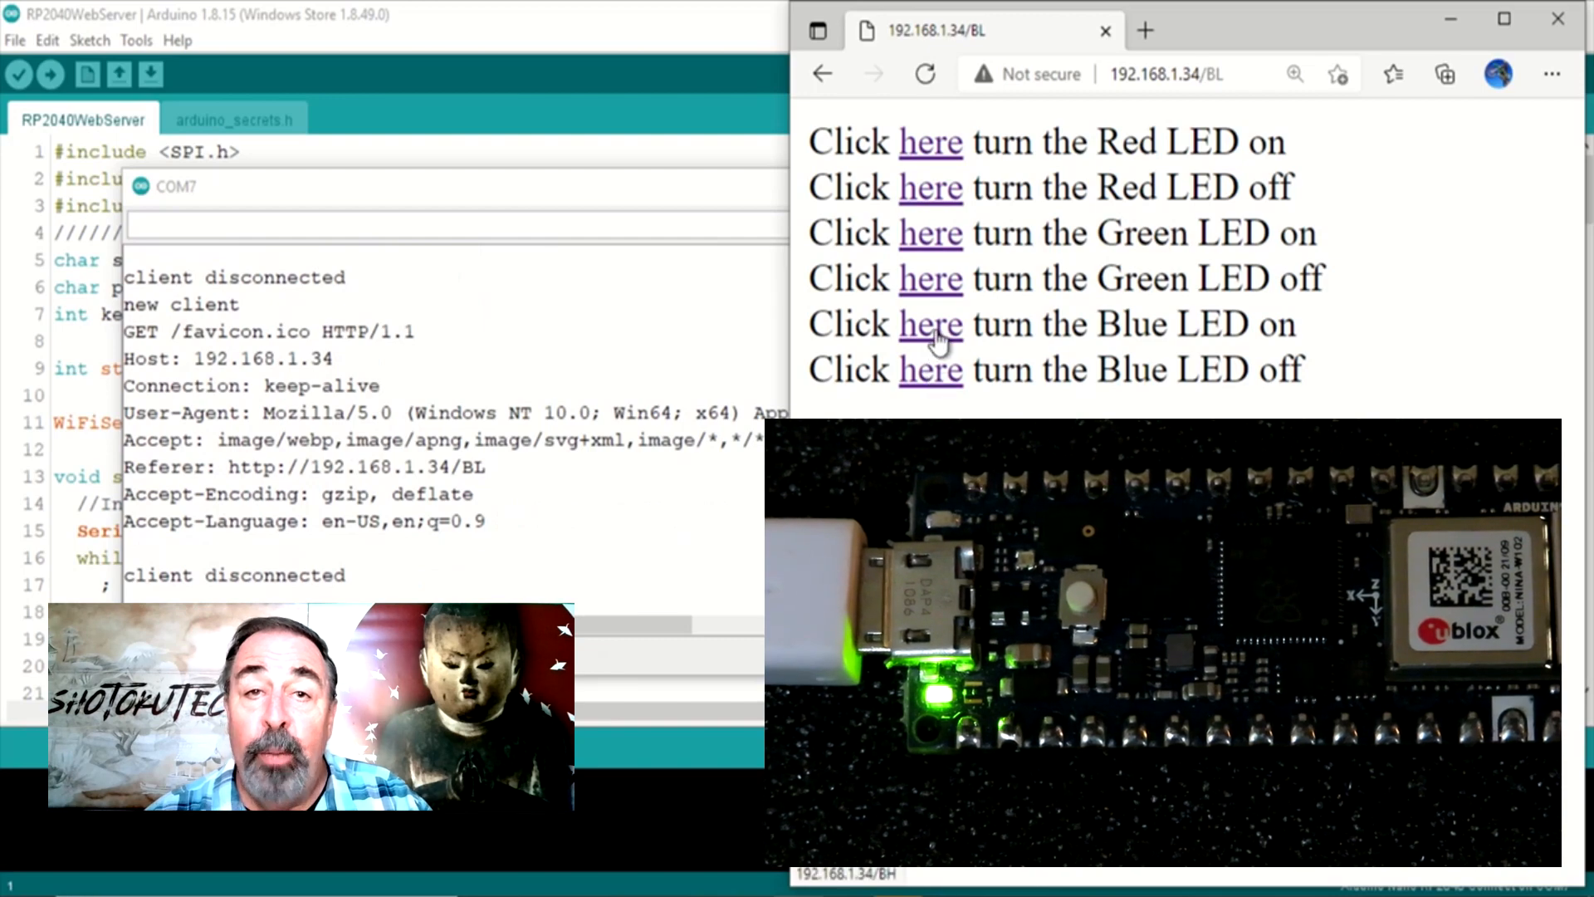
Step: Mix colours by turning Blue, Green and Red on, then Blue and Green off and Green back on
{"action": "left_click", "coordinate": [929, 323]}
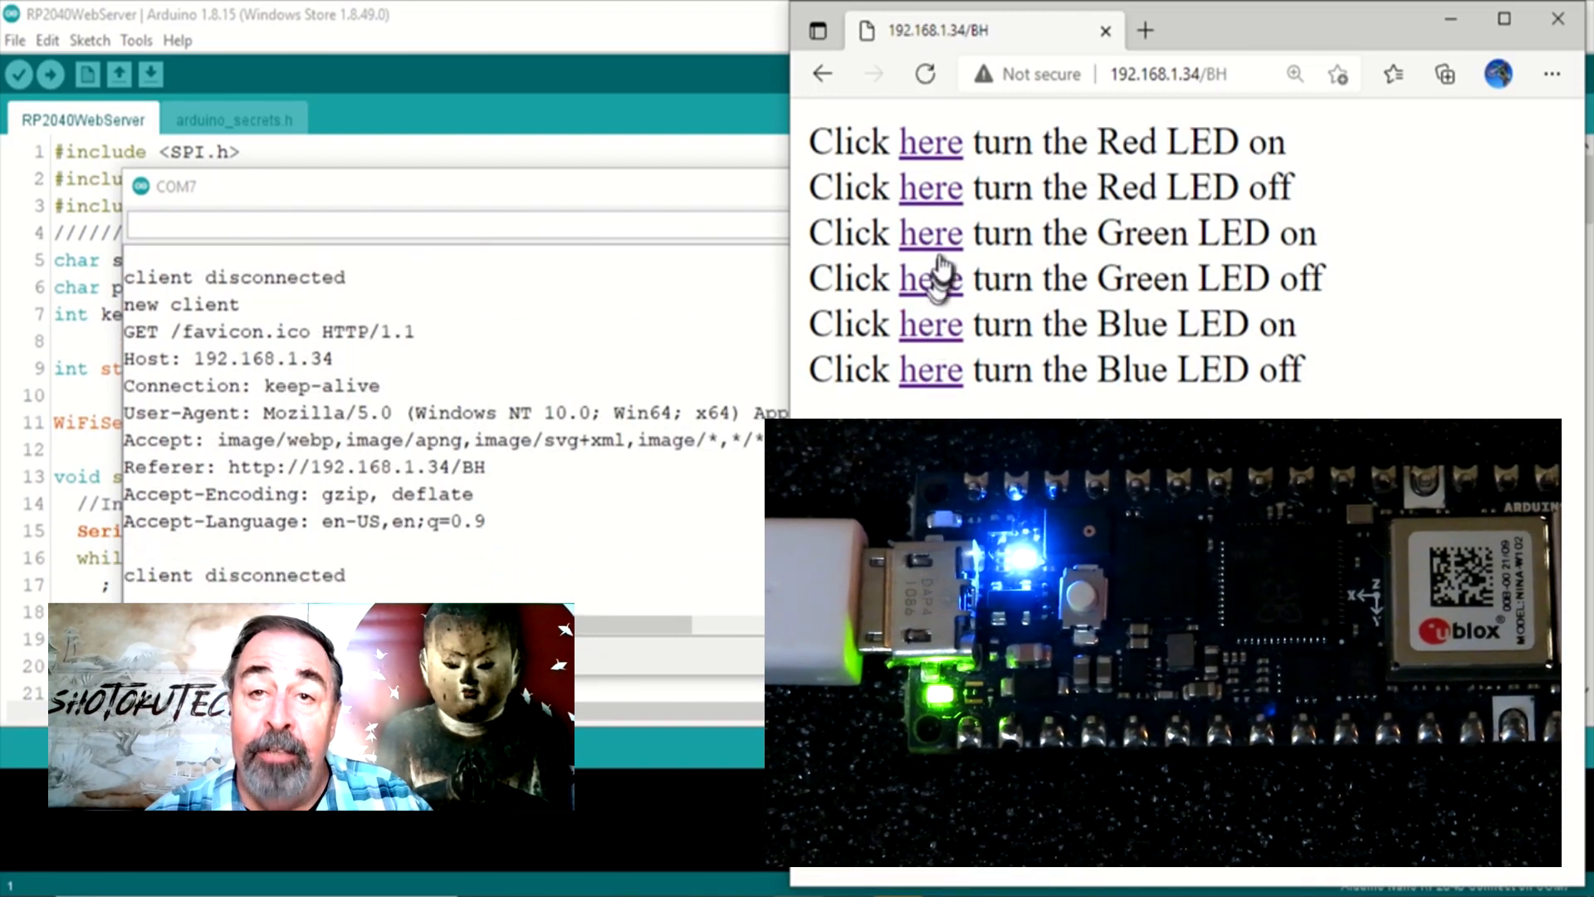
{"action": "left_click", "coordinate": [929, 232]}
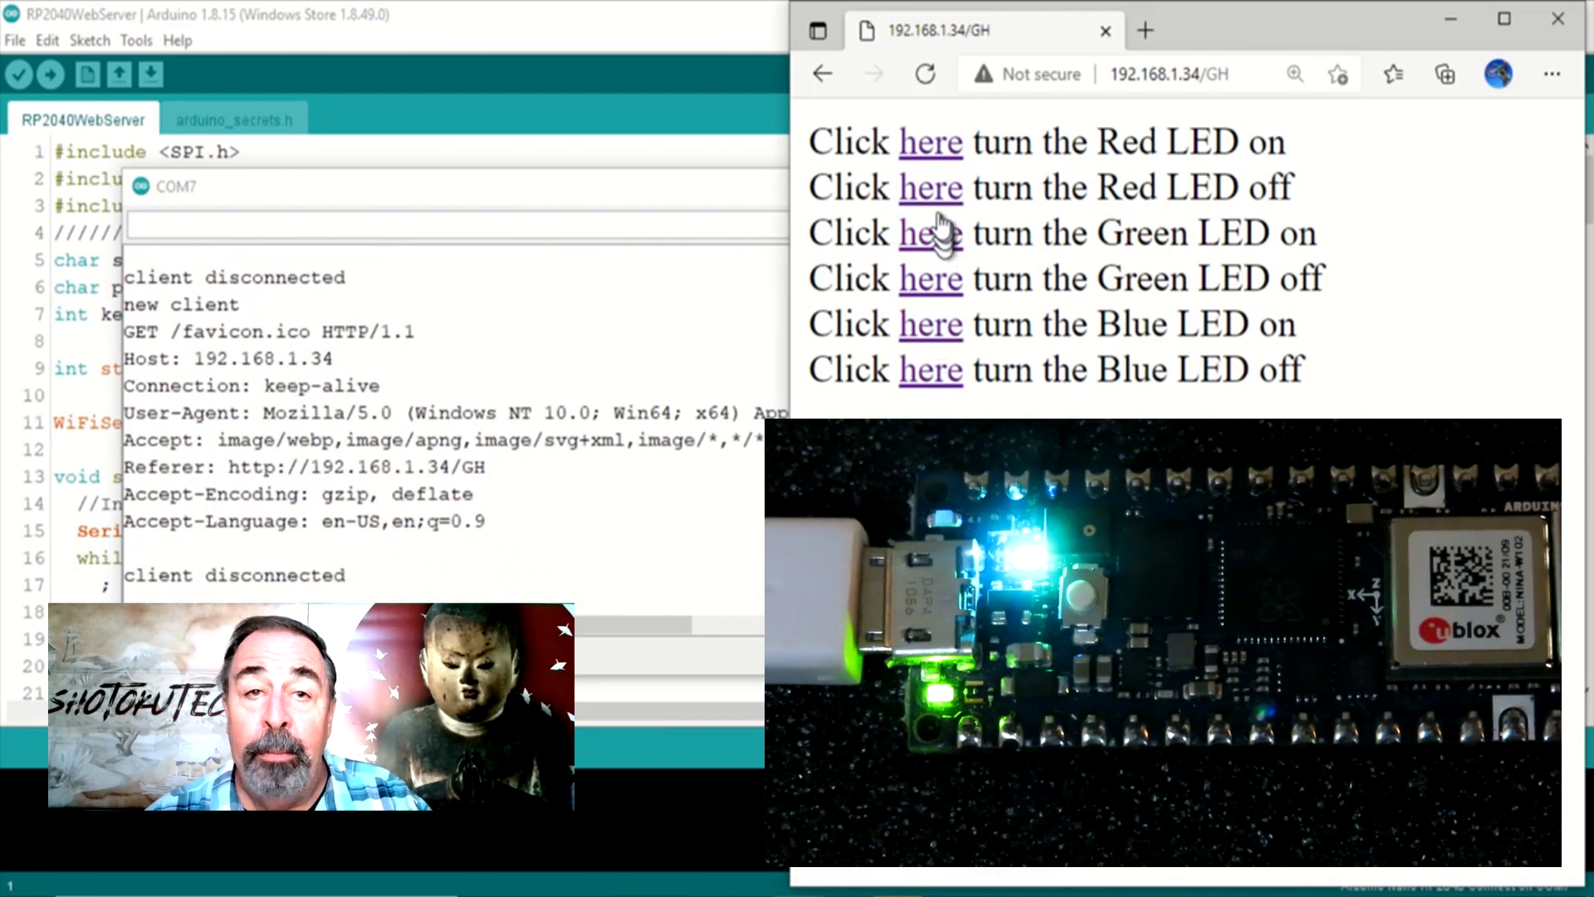
{"action": "left_click", "coordinate": [929, 142]}
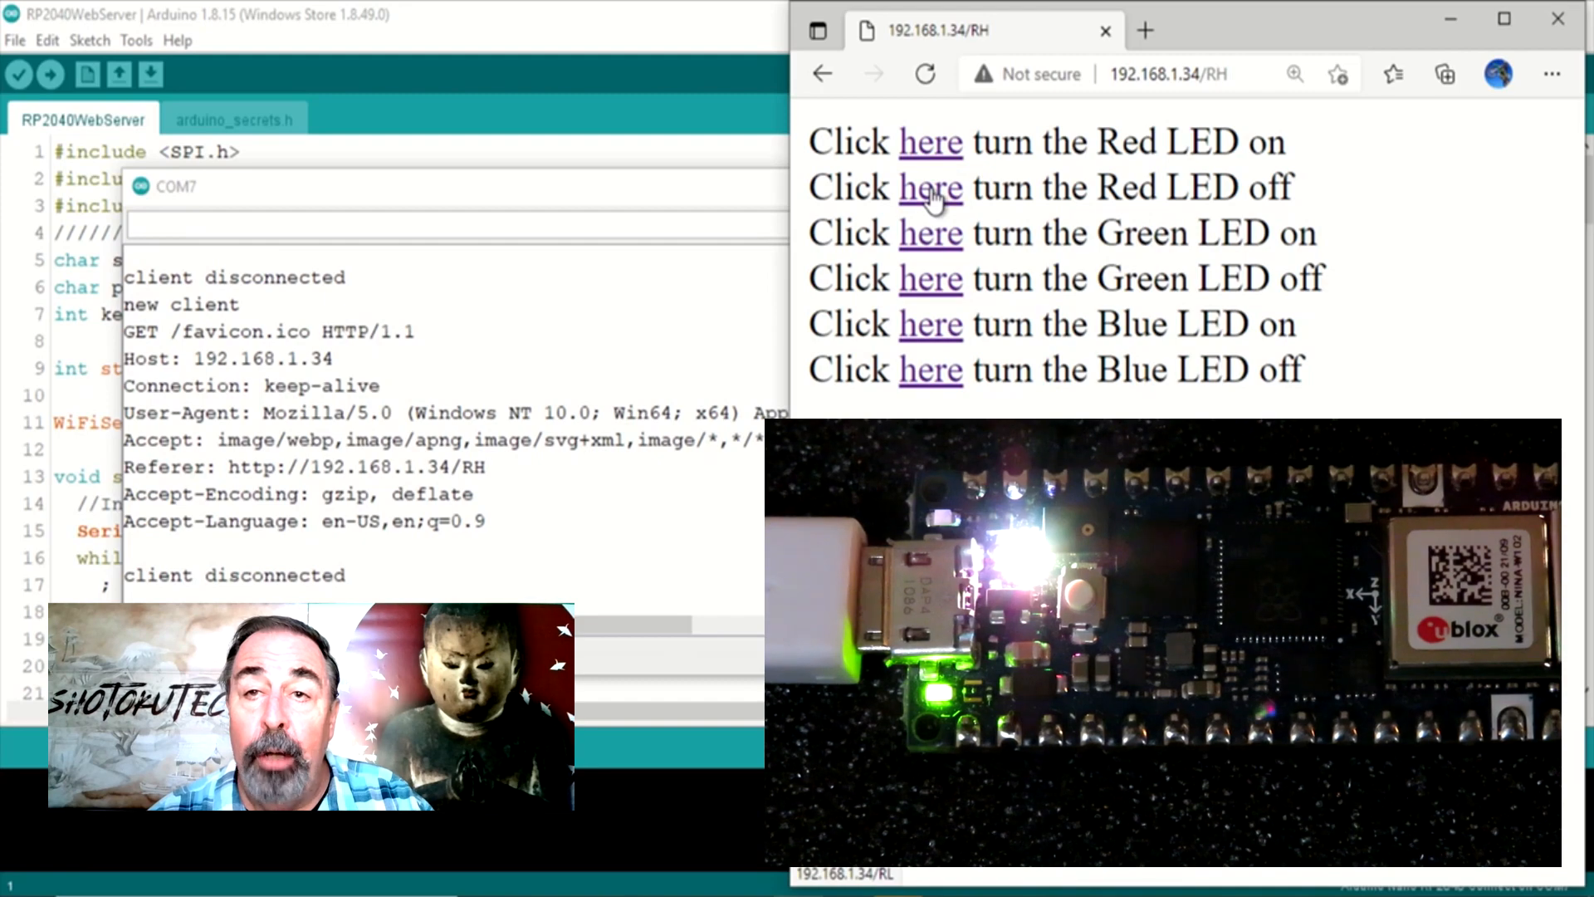
{"action": "left_click", "coordinate": [928, 323]}
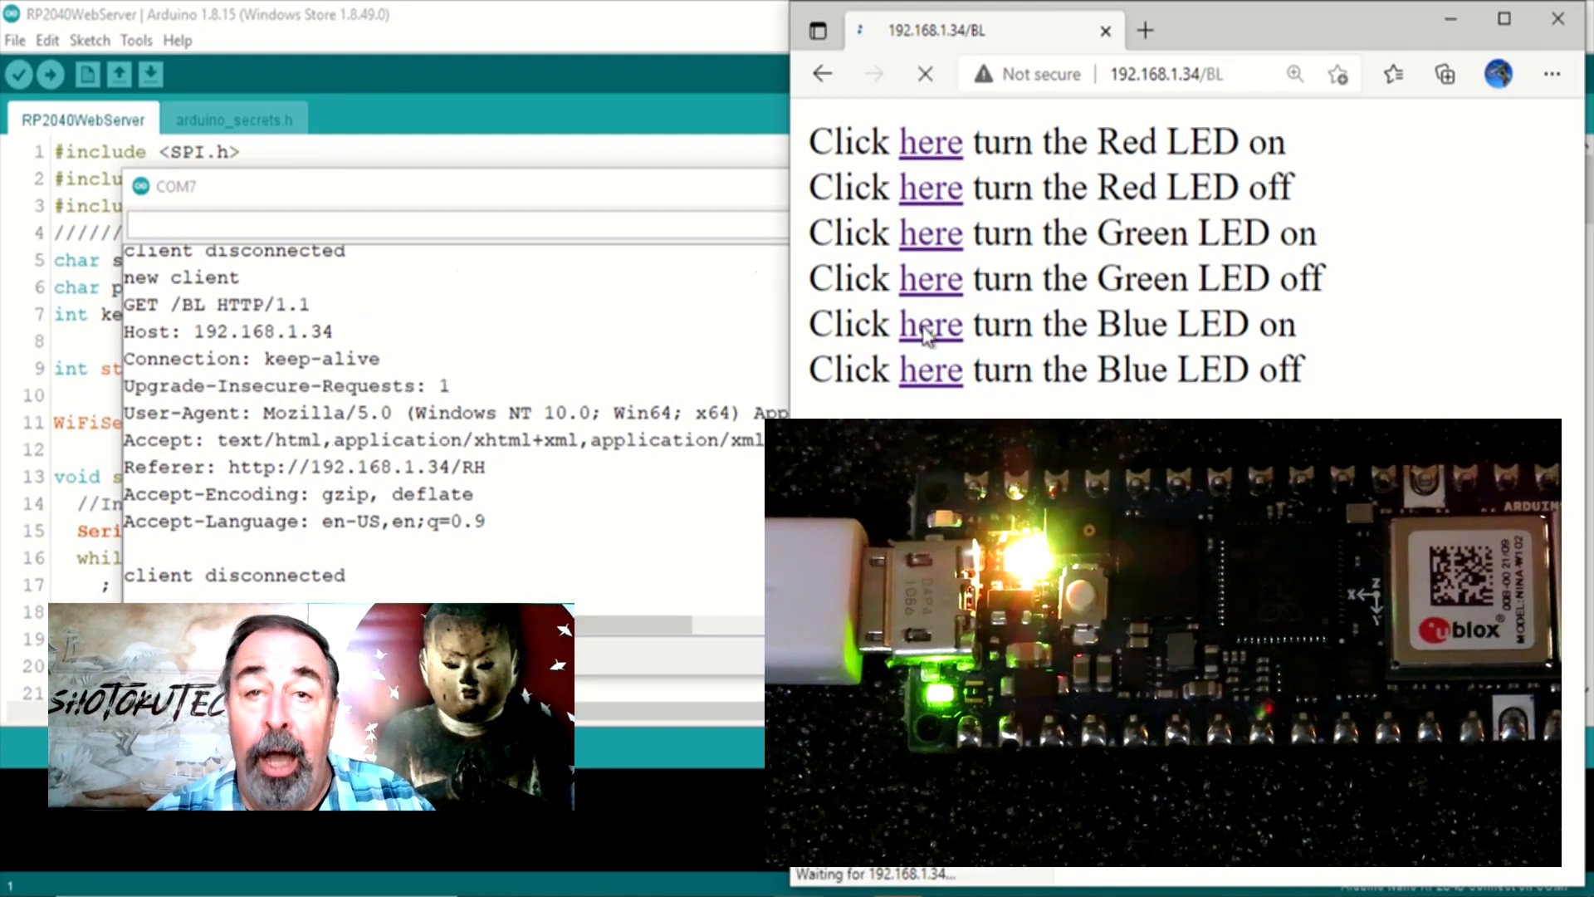
{"action": "left_click", "coordinate": [929, 232]}
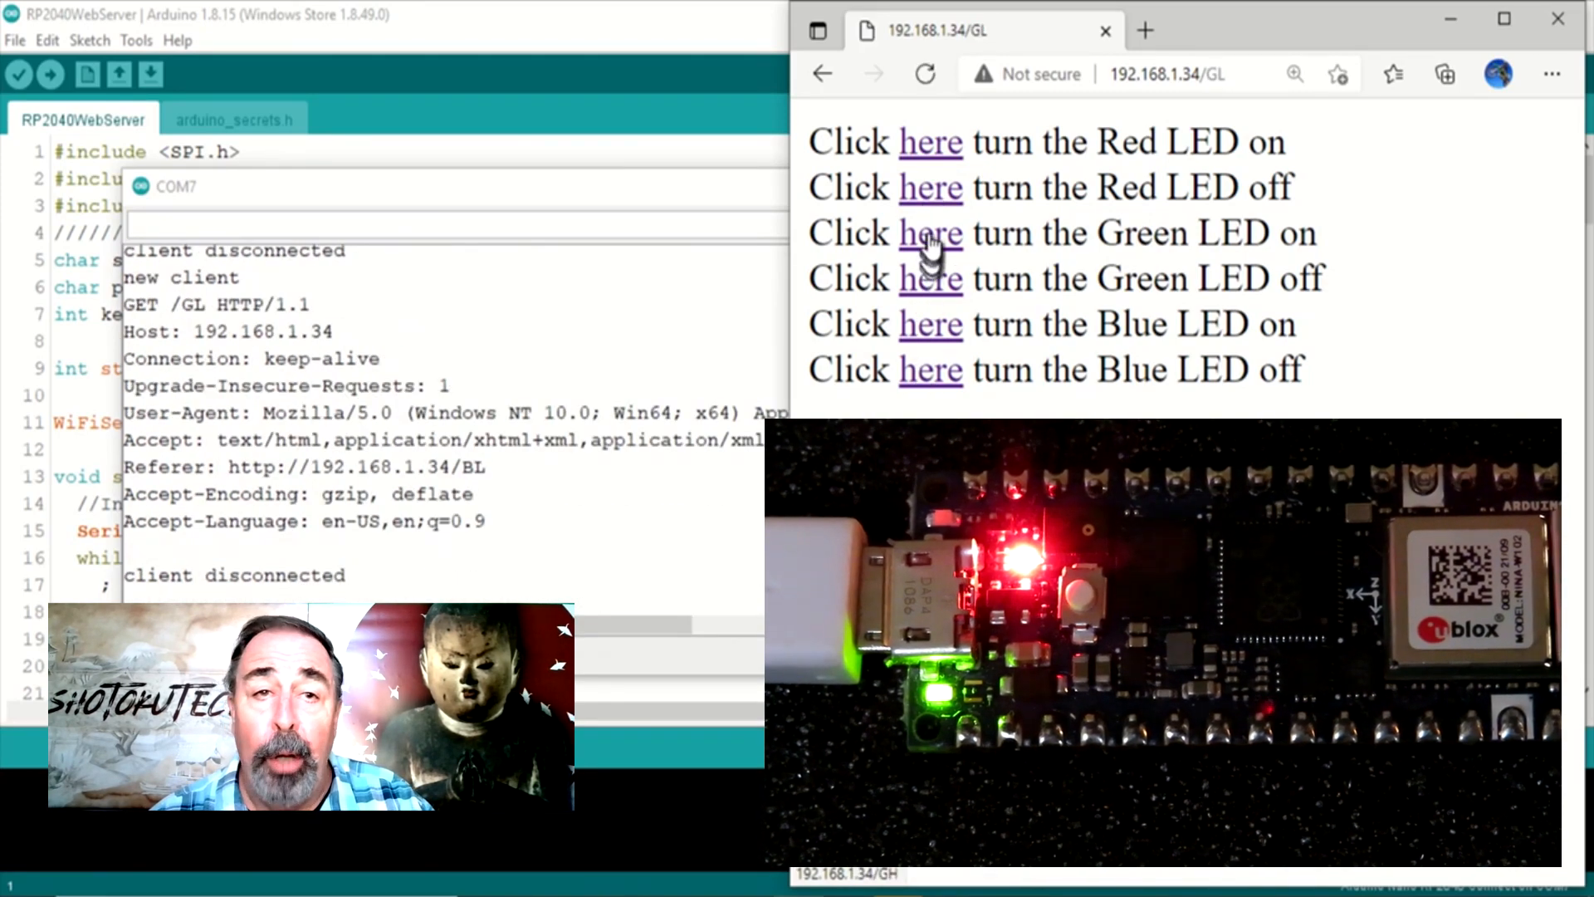
{"action": "left_click", "coordinate": [927, 186]}
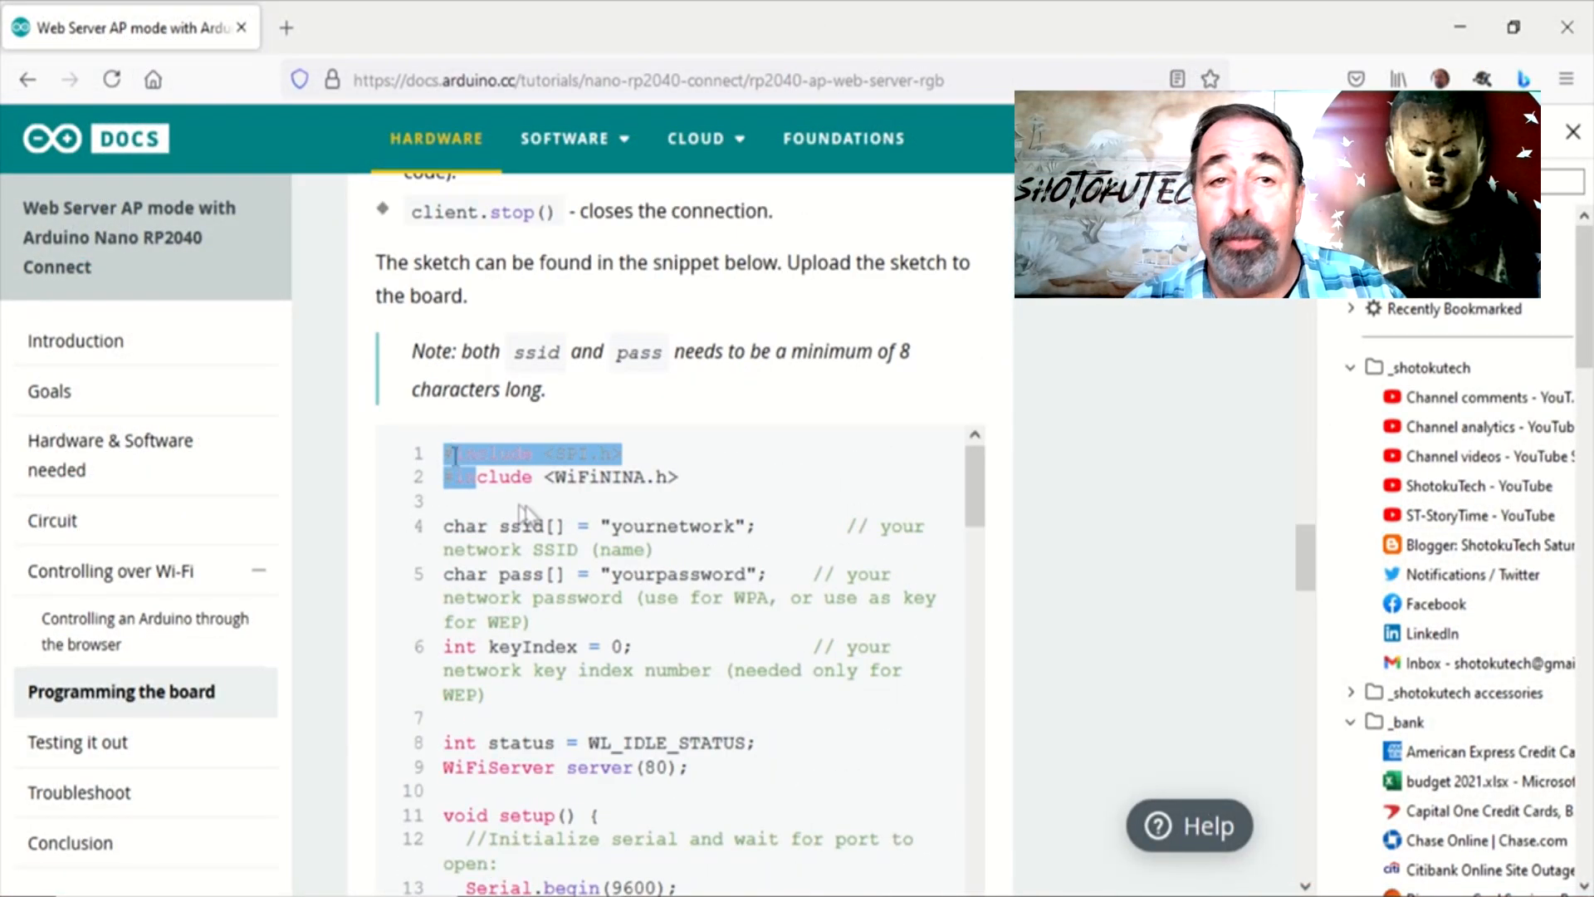
Step: Scroll the Nano RP2040 Connect tutorial down to the 'Programming the board' sketch code
{"action": "scroll", "scroll_direction": "down", "scroll_amount": 3}
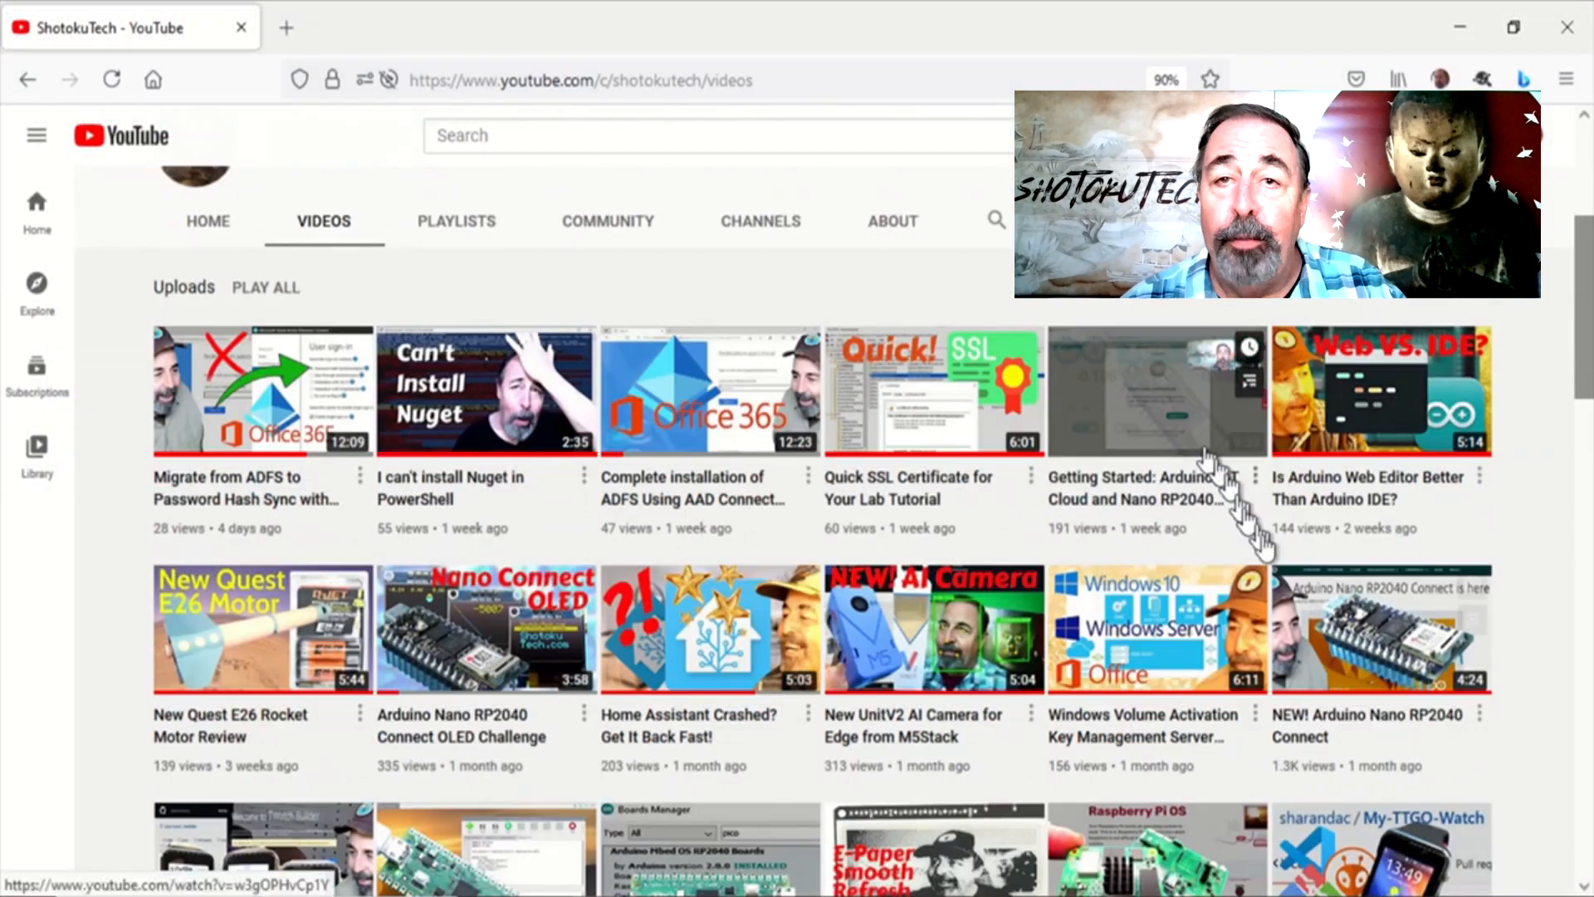
Step: Scroll the ShotokuTech videos grid down to older uploads like Verizon Jetpack Recall and Heltec LoRa
{"action": "scroll", "scroll_direction": "down", "scroll_amount": 3}
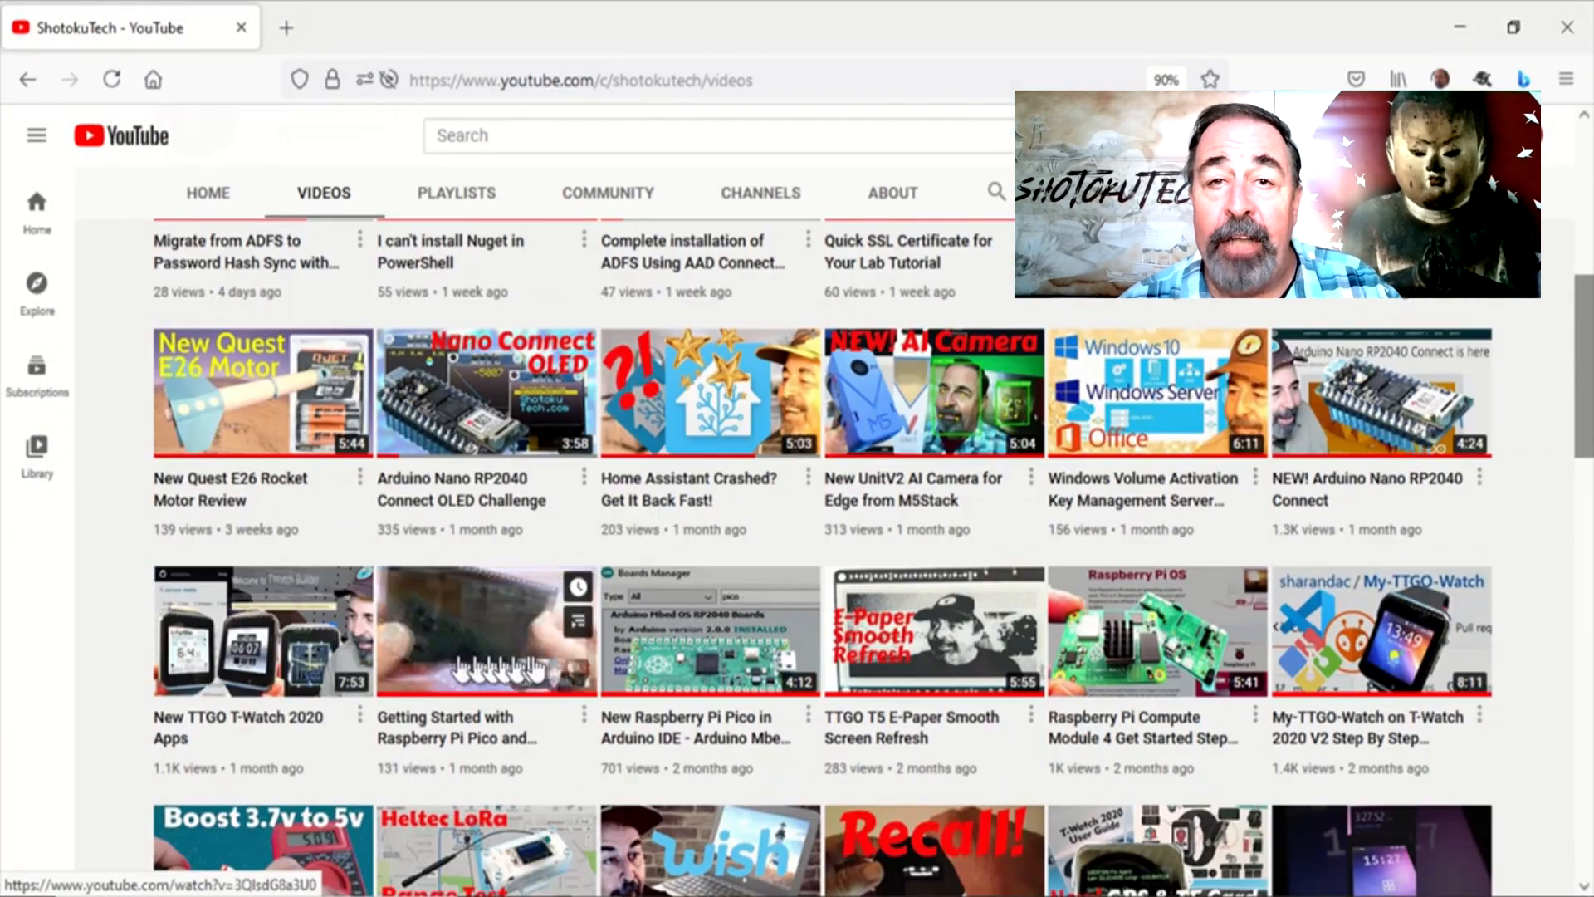
{"action": "scroll", "scroll_direction": "down", "scroll_amount": 3}
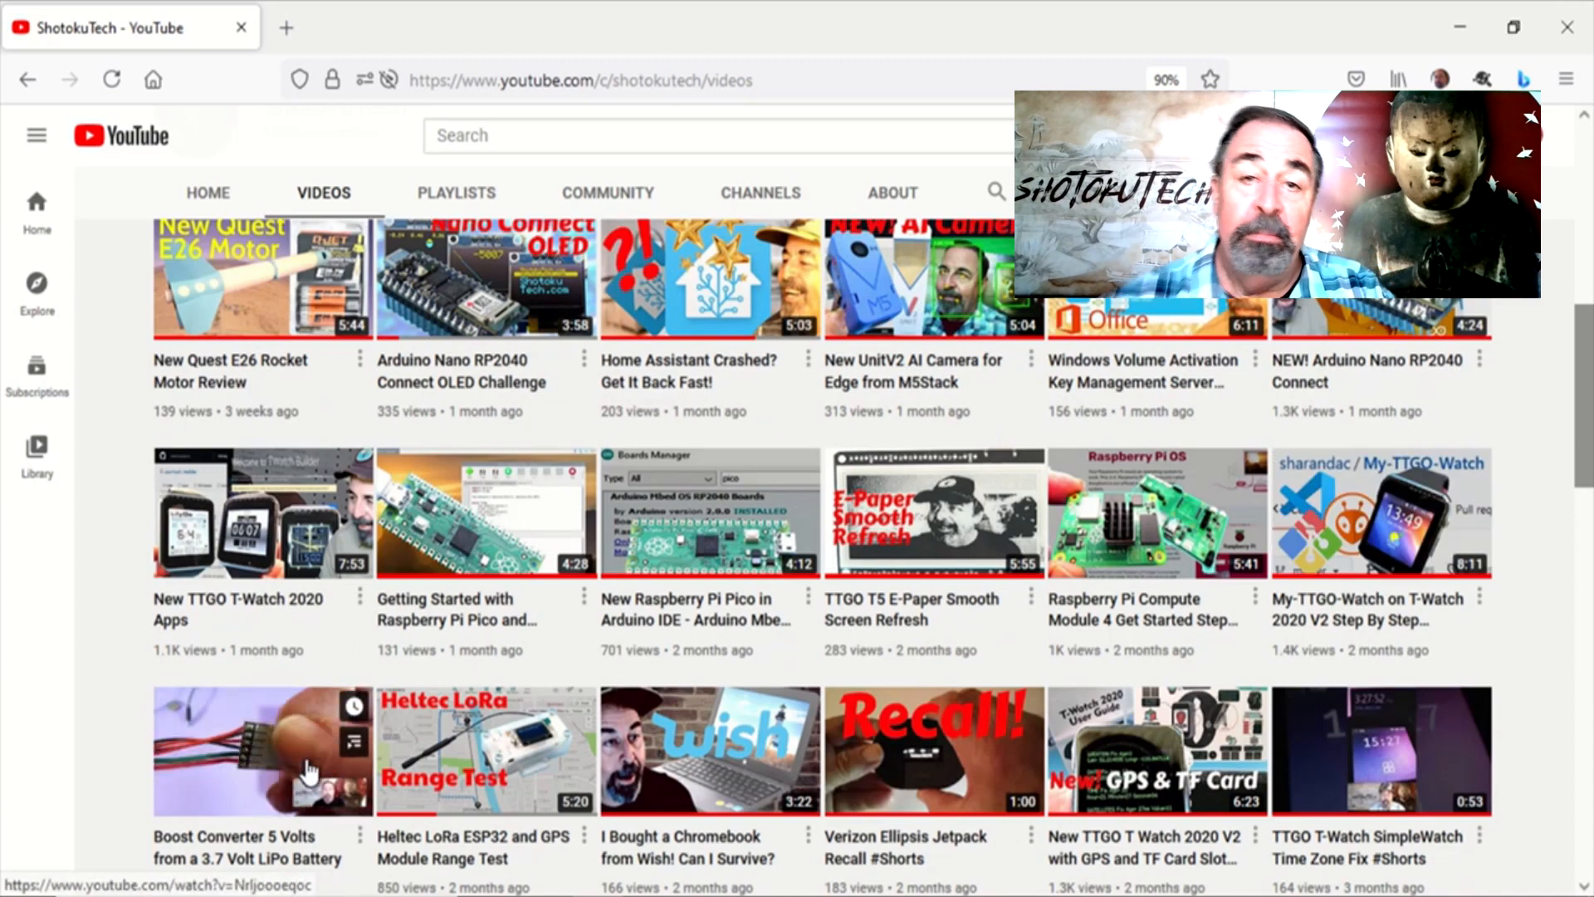